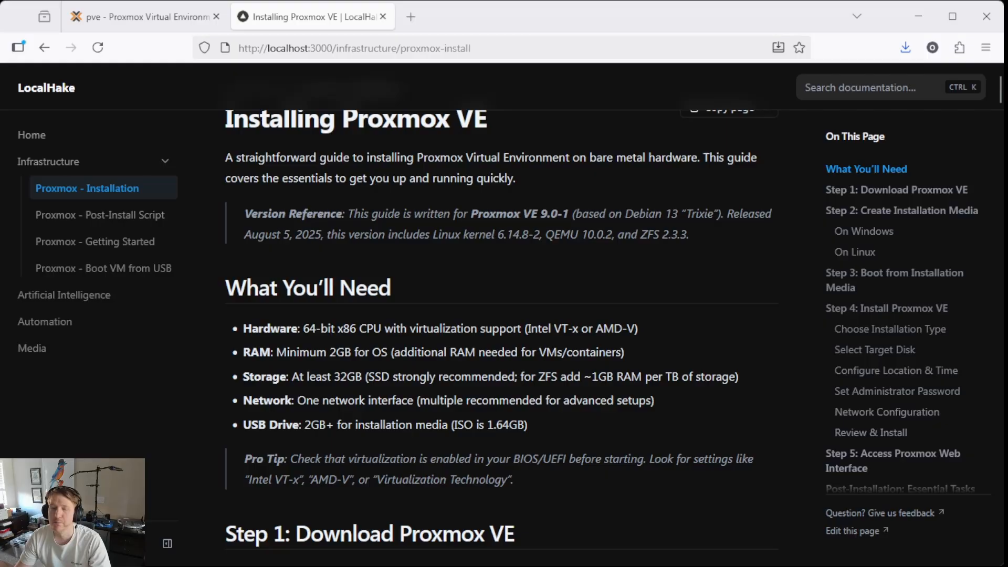
Step: Review the guide's 2 GB RAM and 32 GB storage minimums, then return to Proxmox VE
double_click(340, 352)
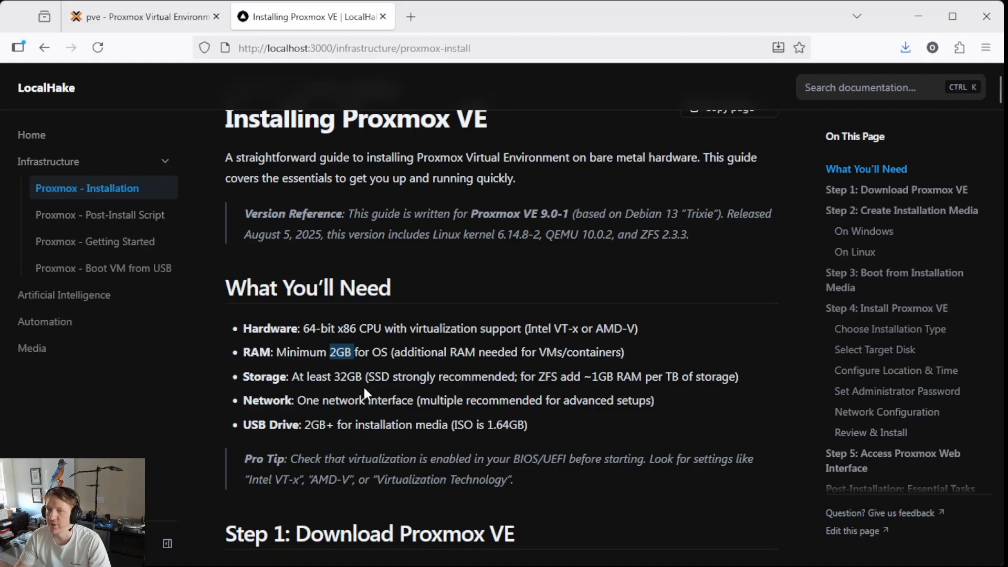
mouse_move(365, 379)
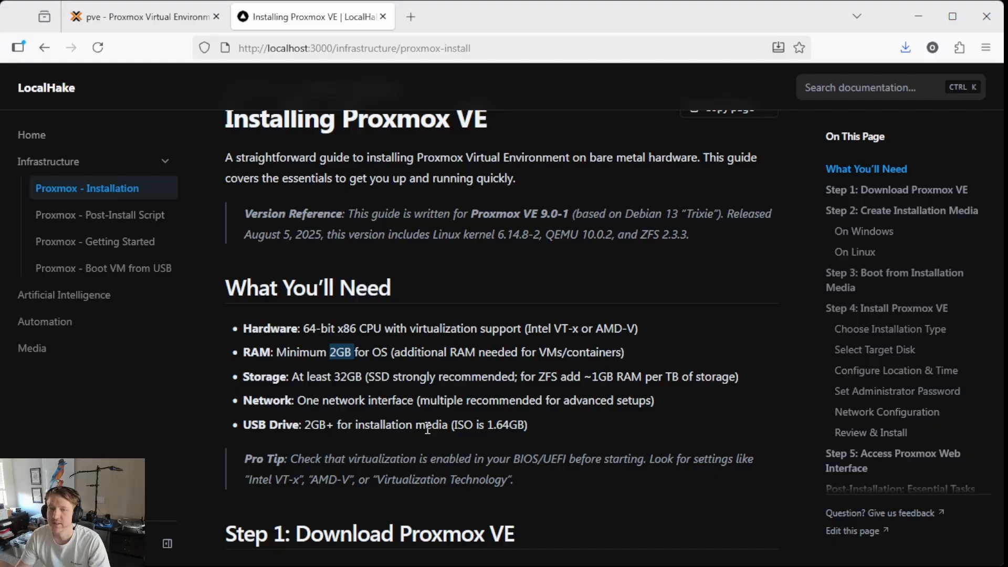
double_click(348, 377)
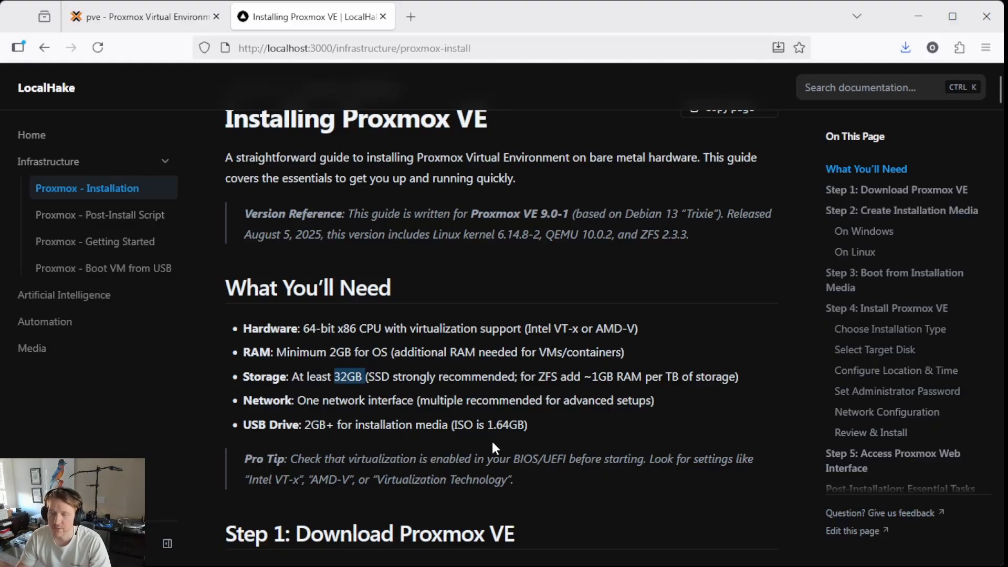
mouse_move(586, 437)
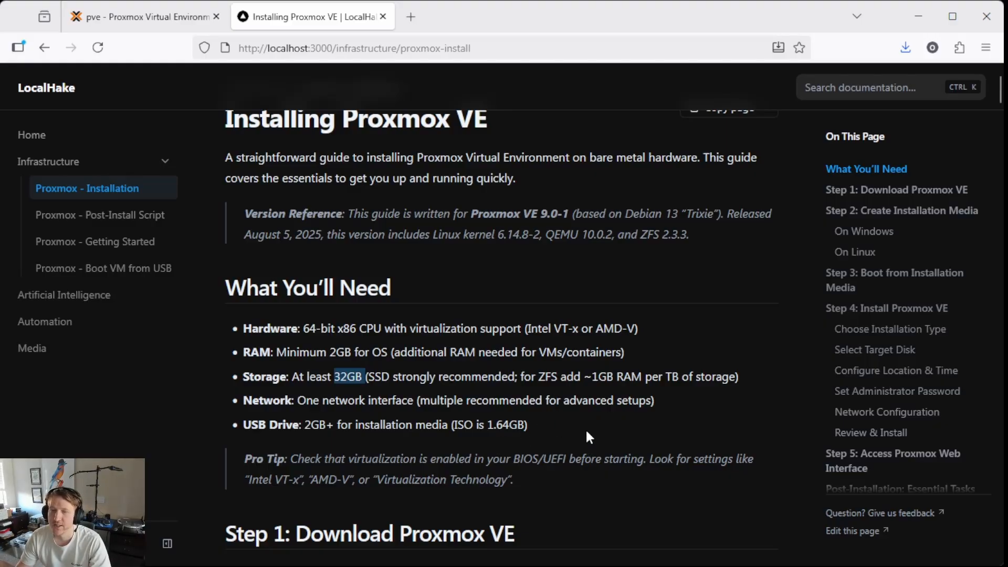
mouse_move(314, 431)
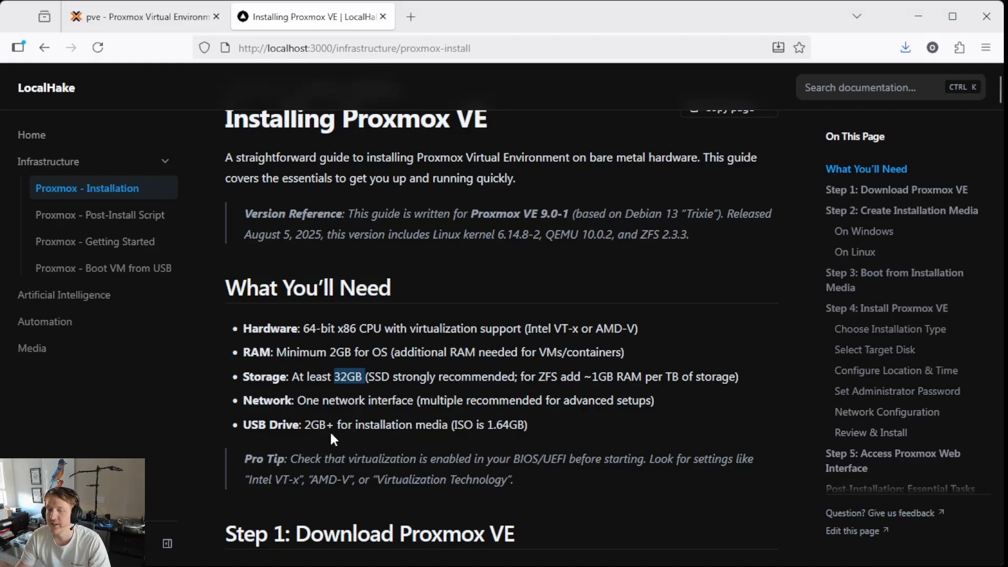
mouse_move(325, 439)
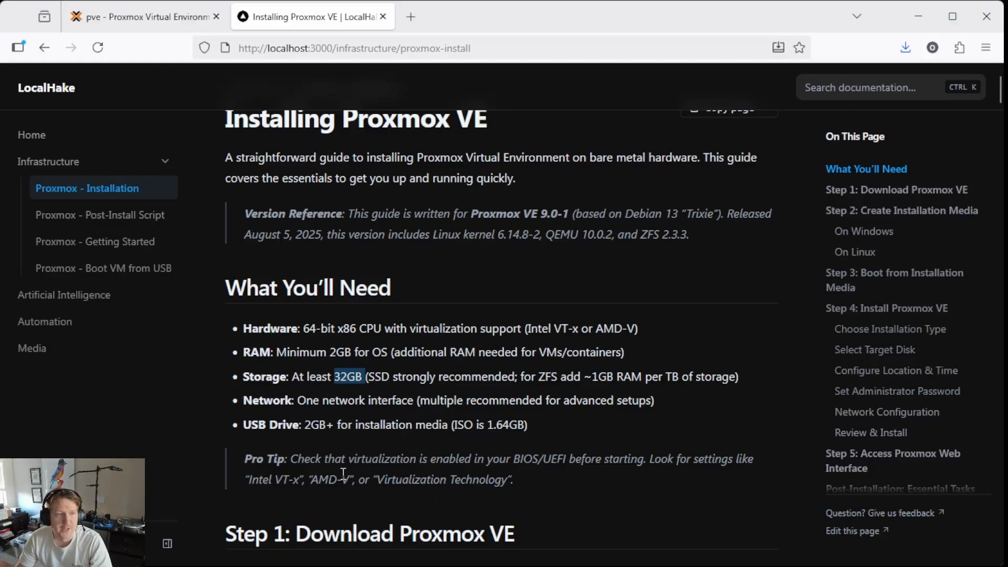
mouse_move(588, 496)
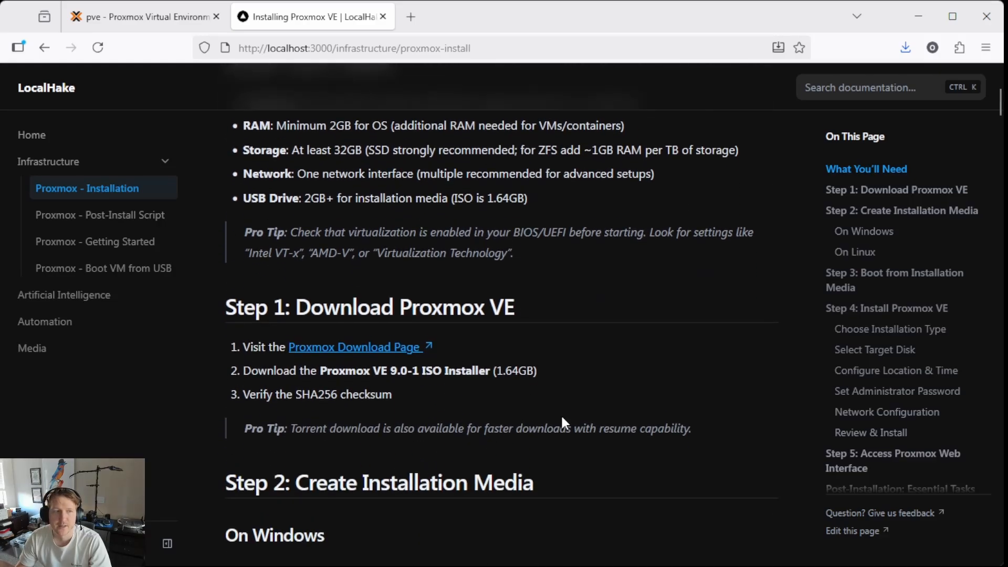
mouse_move(518, 399)
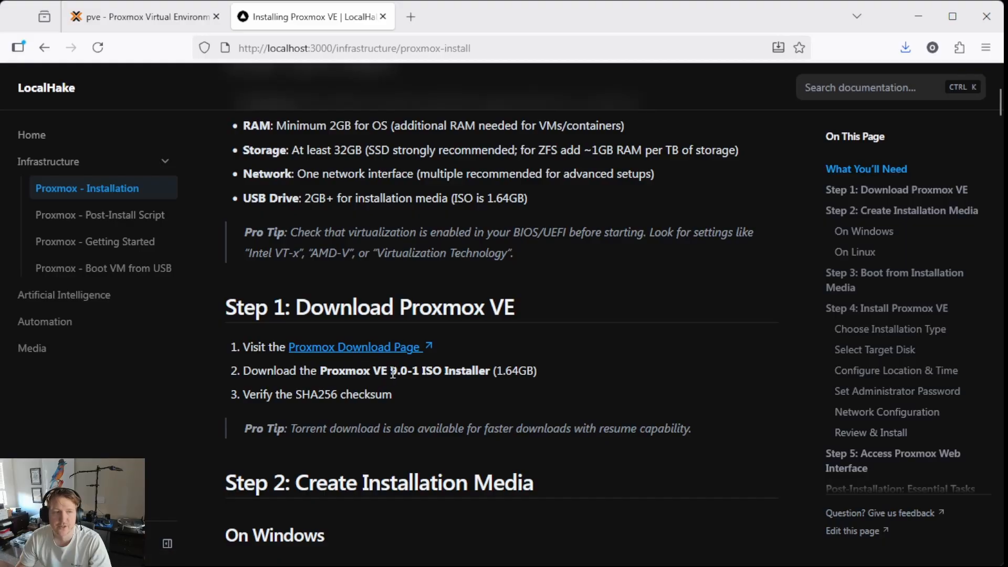
scroll(down, 3)
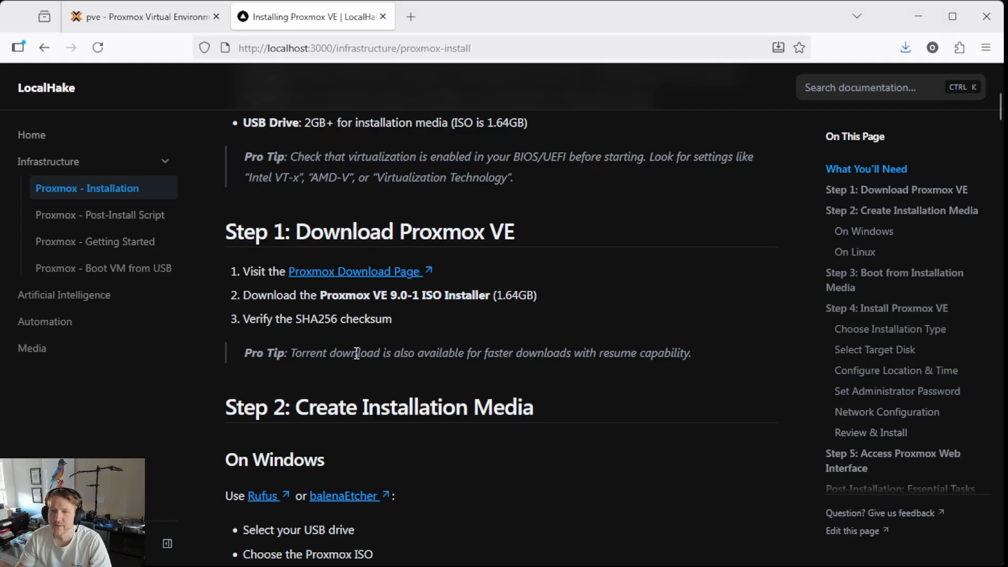
scroll(down, 3)
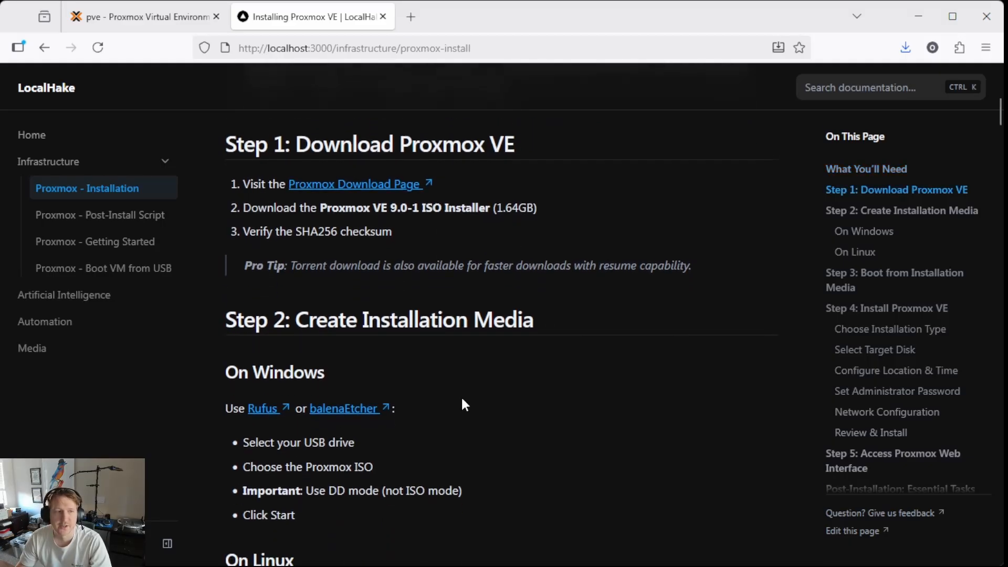
scroll(down, 3)
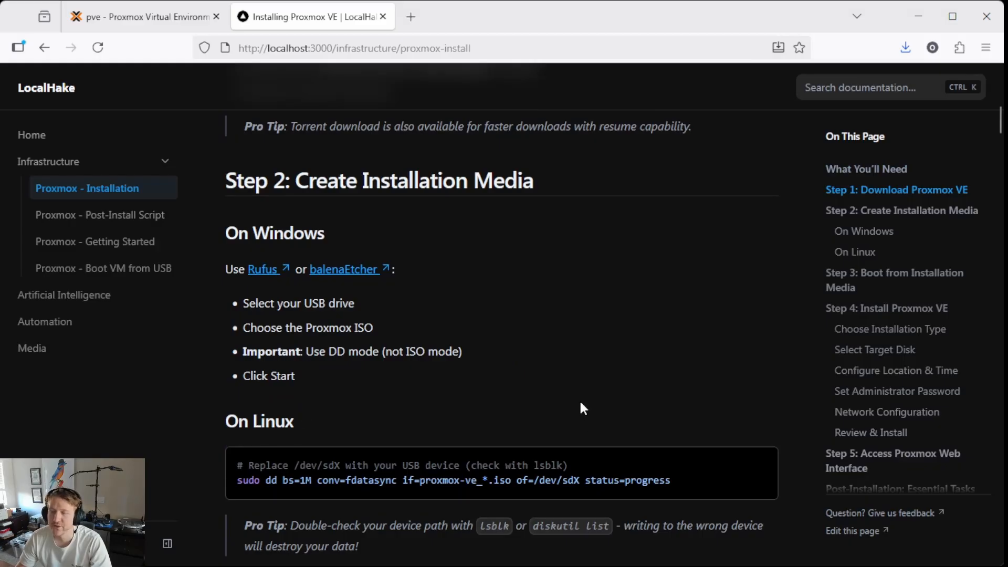
mouse_move(549, 406)
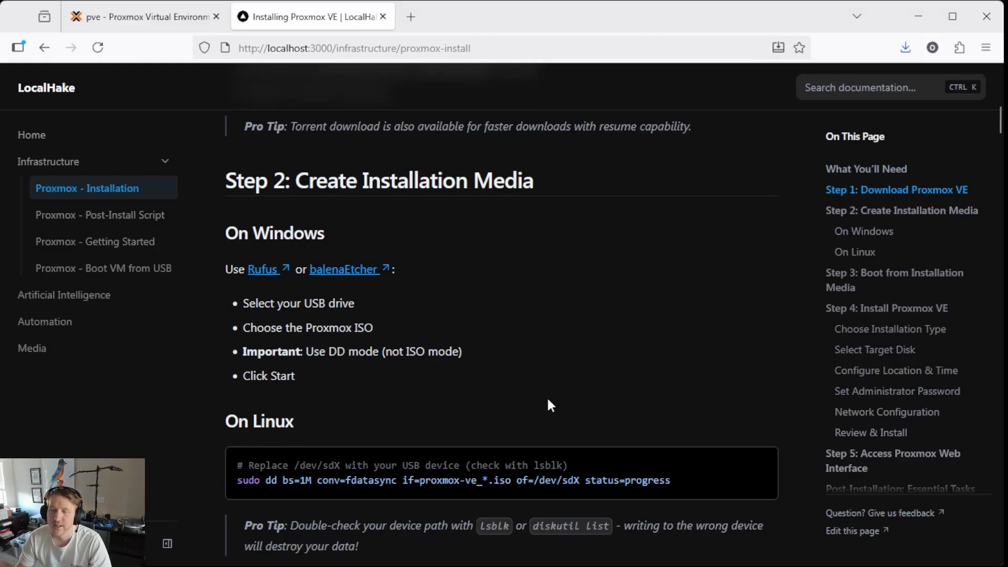
mouse_move(572, 403)
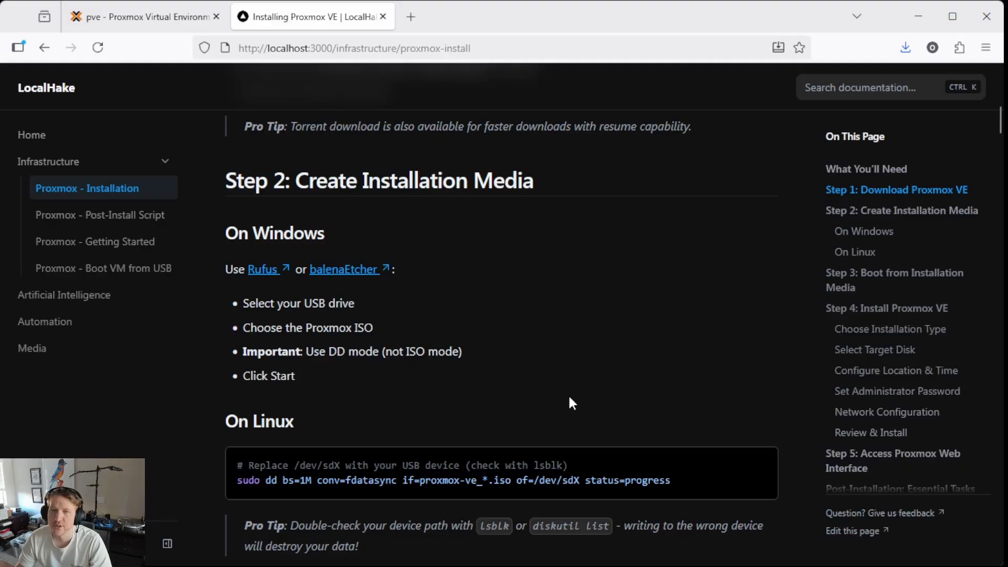
mouse_move(585, 396)
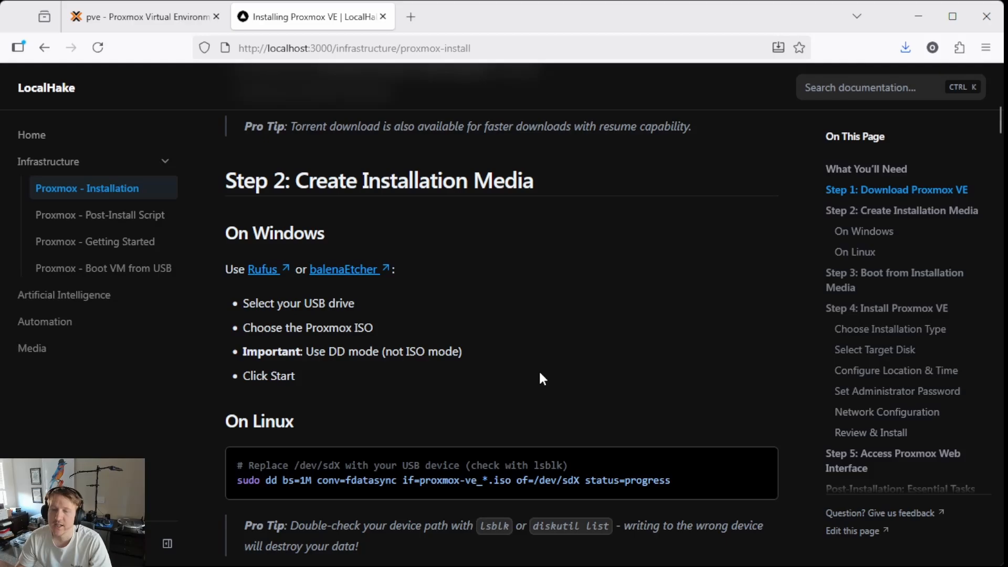
mouse_move(623, 350)
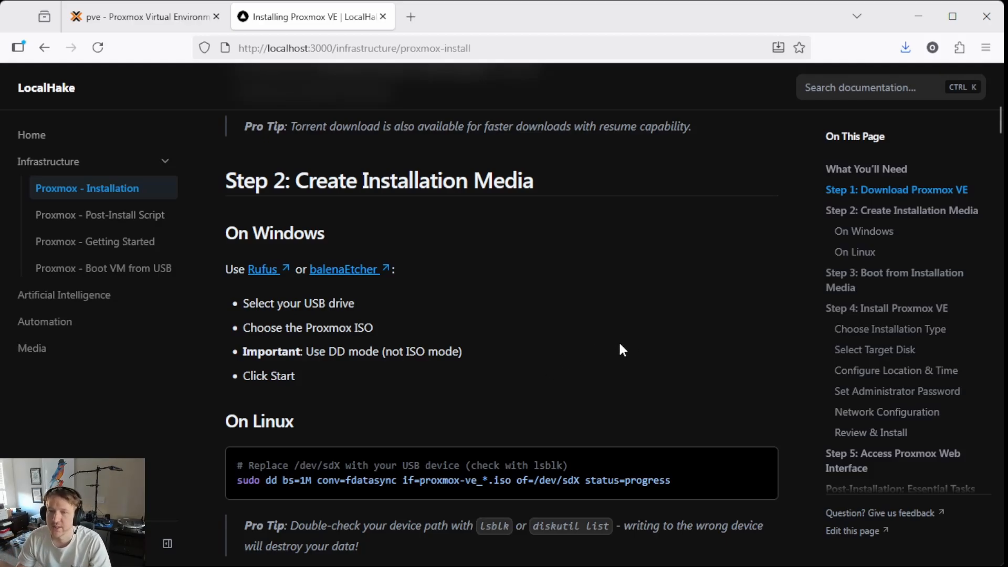
mouse_move(667, 354)
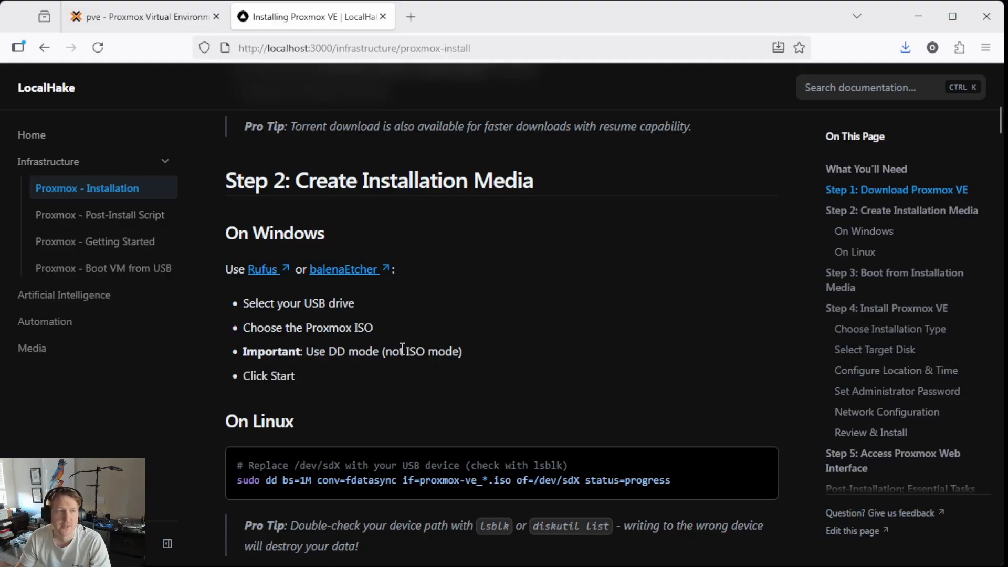
mouse_move(451, 372)
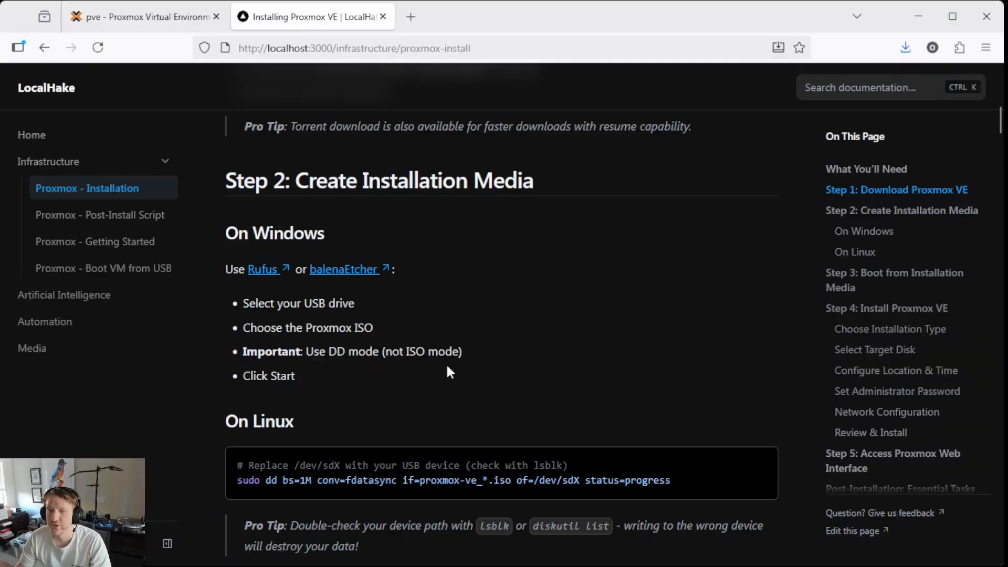
mouse_move(352, 392)
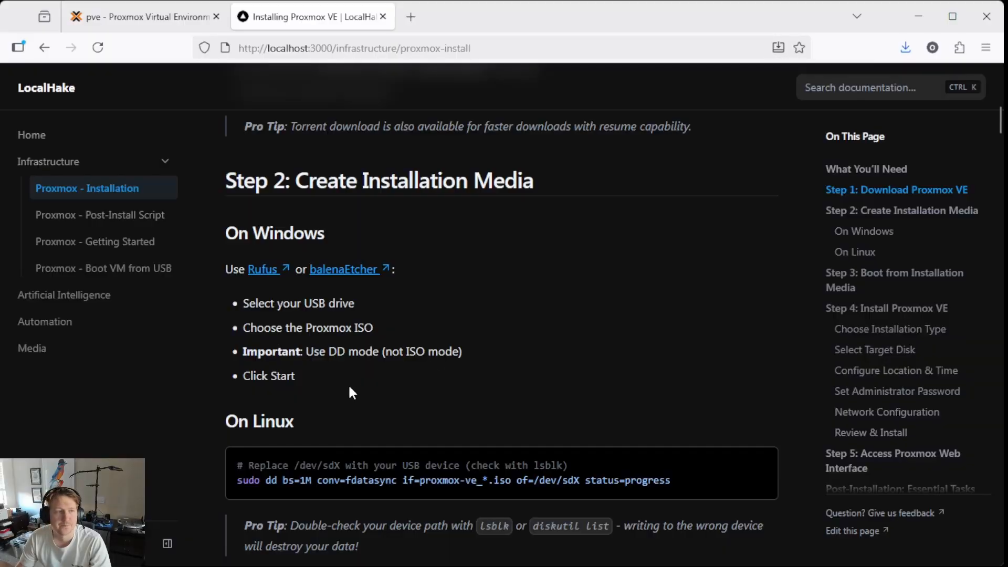
scroll(down, 3)
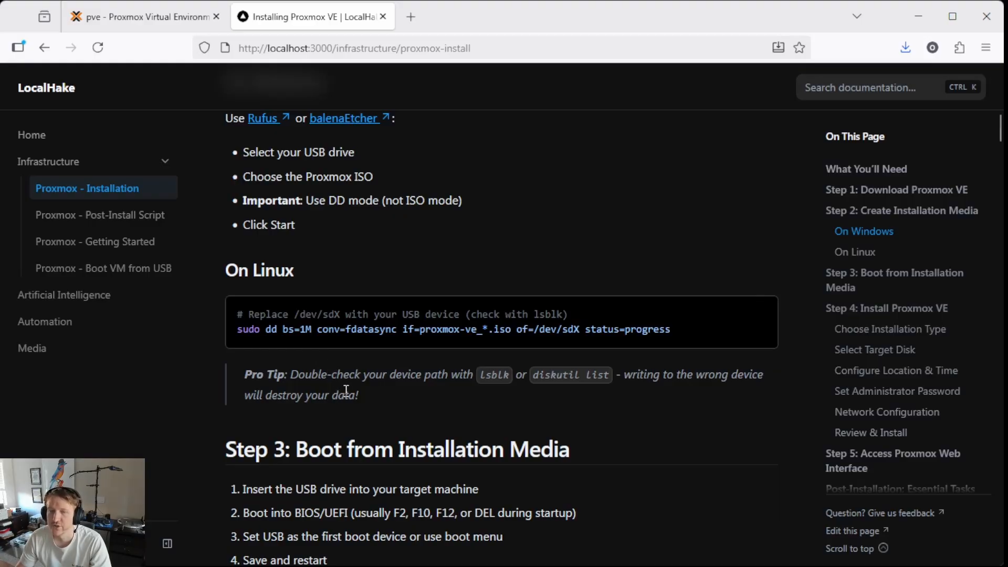
scroll(down, 3)
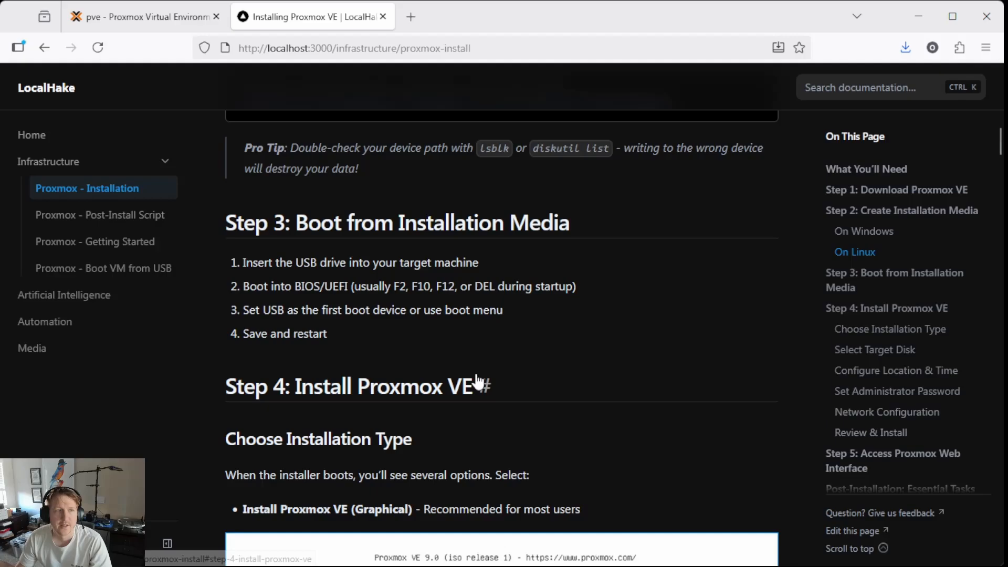
mouse_move(425, 317)
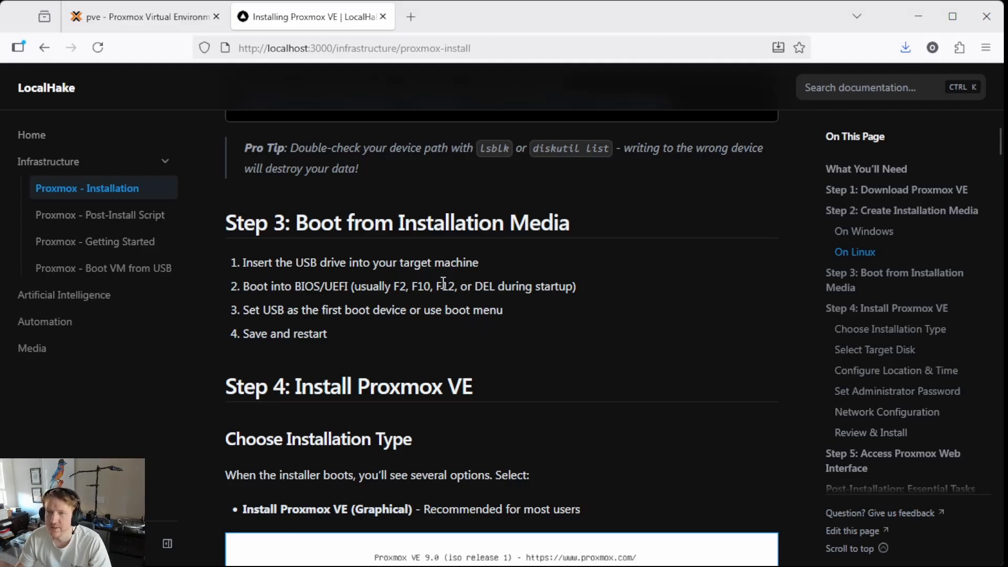
mouse_move(415, 308)
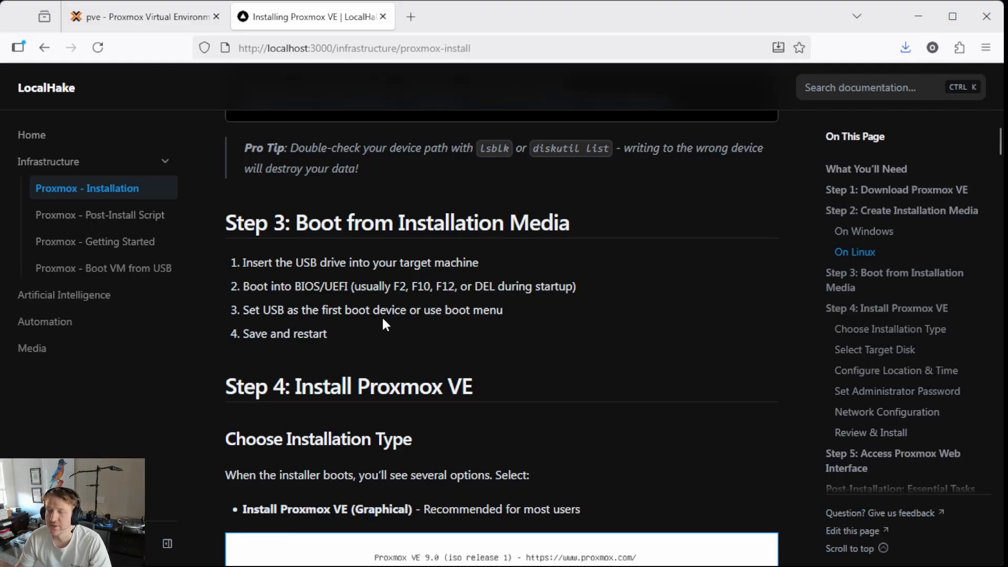
mouse_move(358, 311)
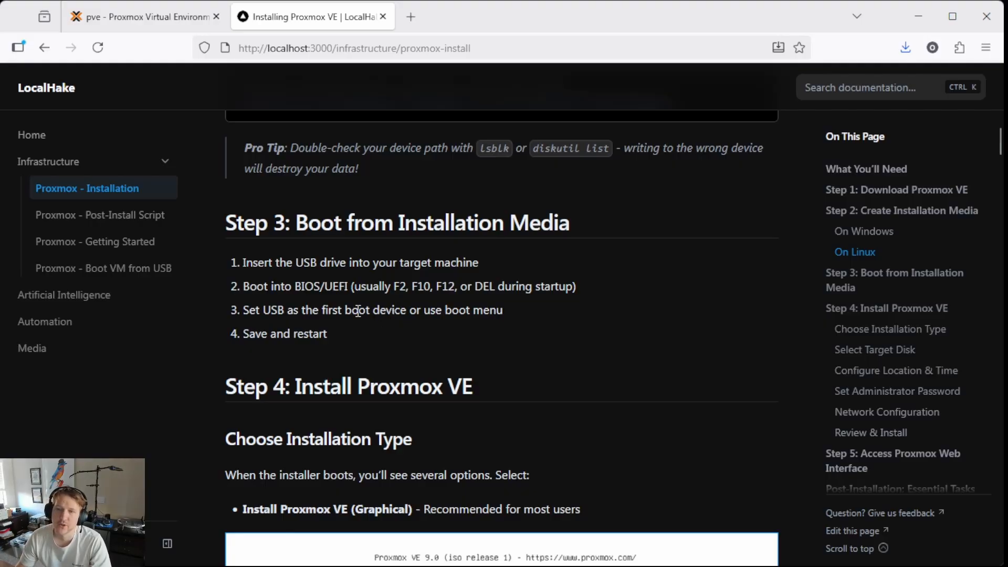
mouse_move(415, 344)
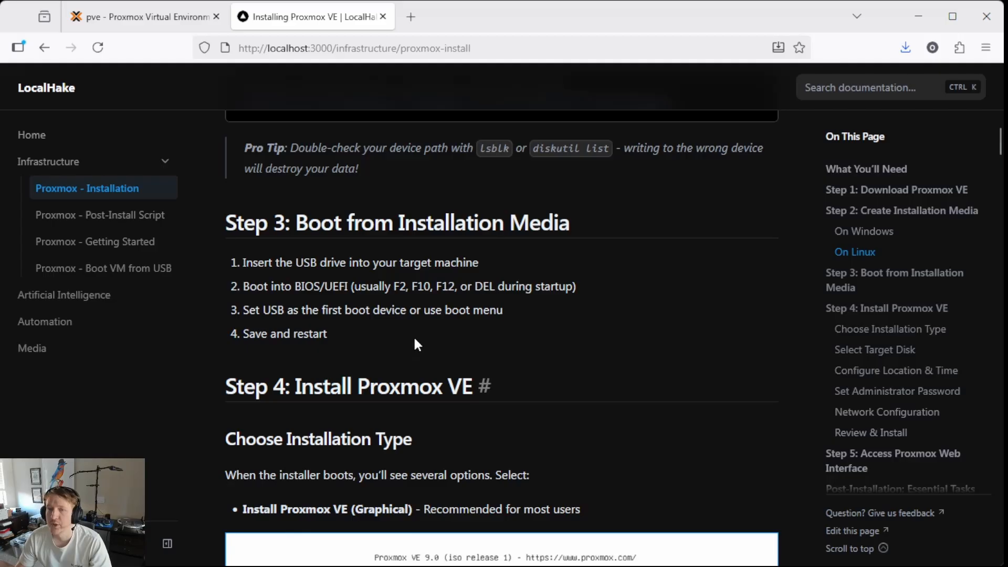
scroll(down, 3)
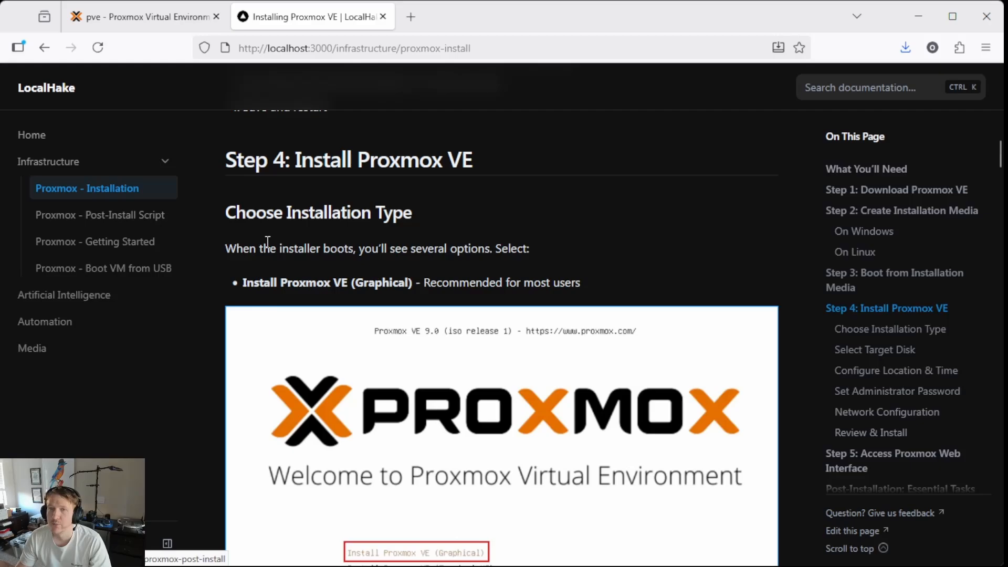
click(136, 17)
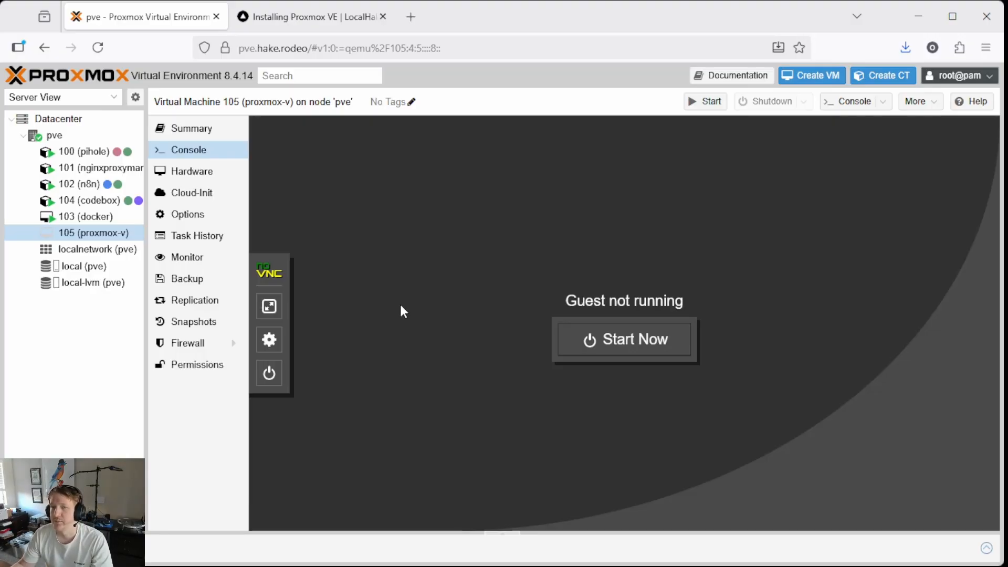
Step: Start VM 105 and pass the SanDisk 3.2Gen1 USB port (2-1.2) through to it in Hardware
click(623, 339)
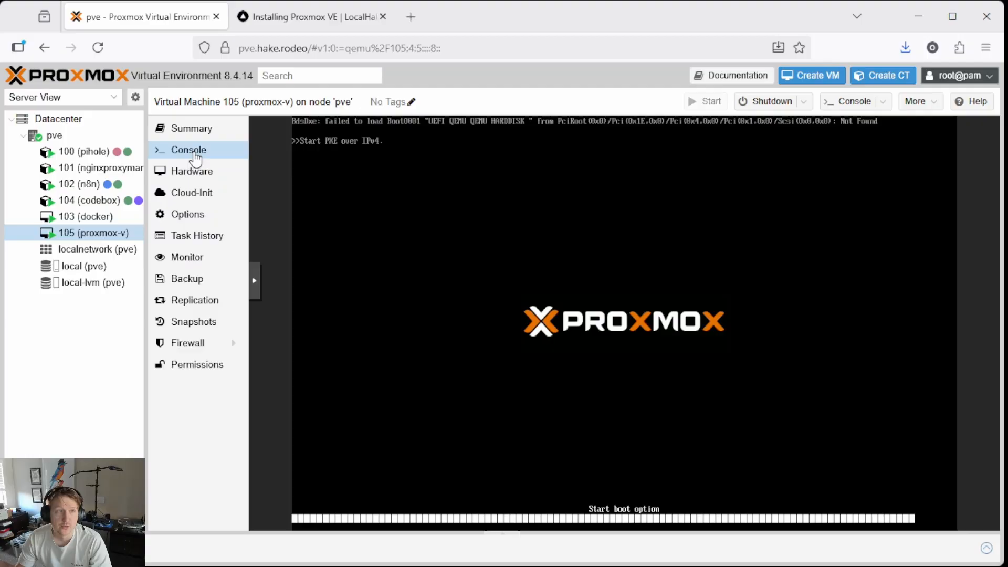
mouse_move(291, 218)
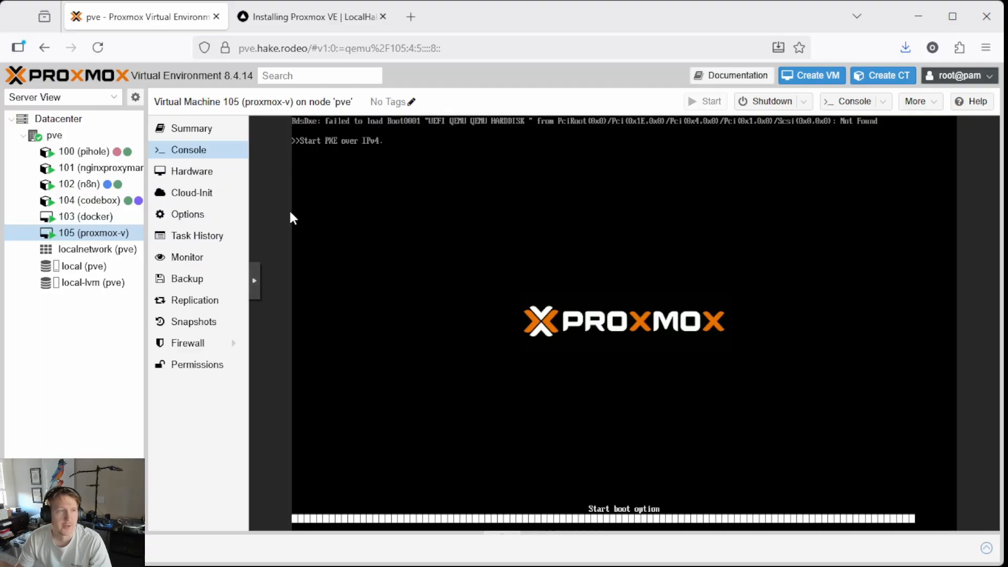
click(191, 171)
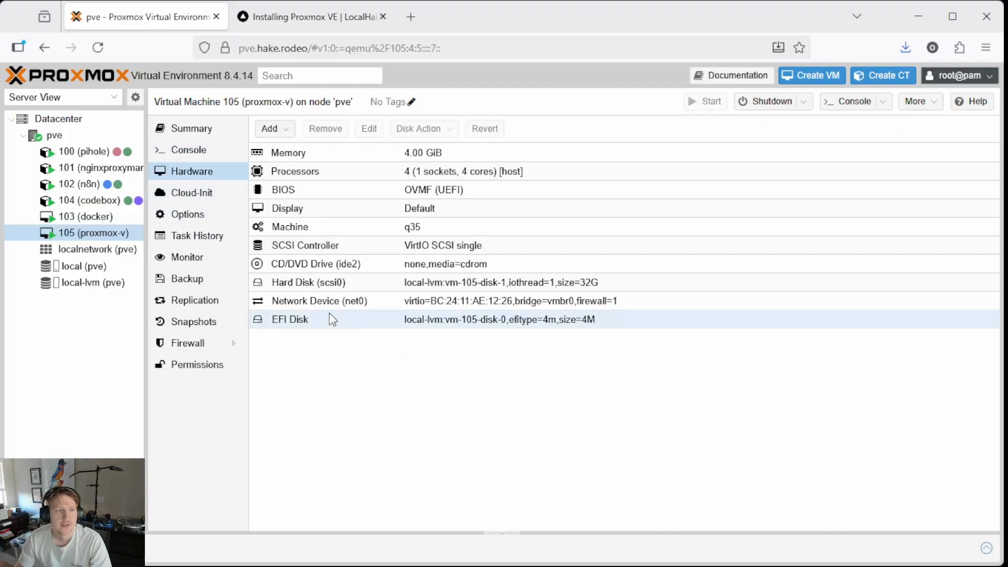
click(268, 128)
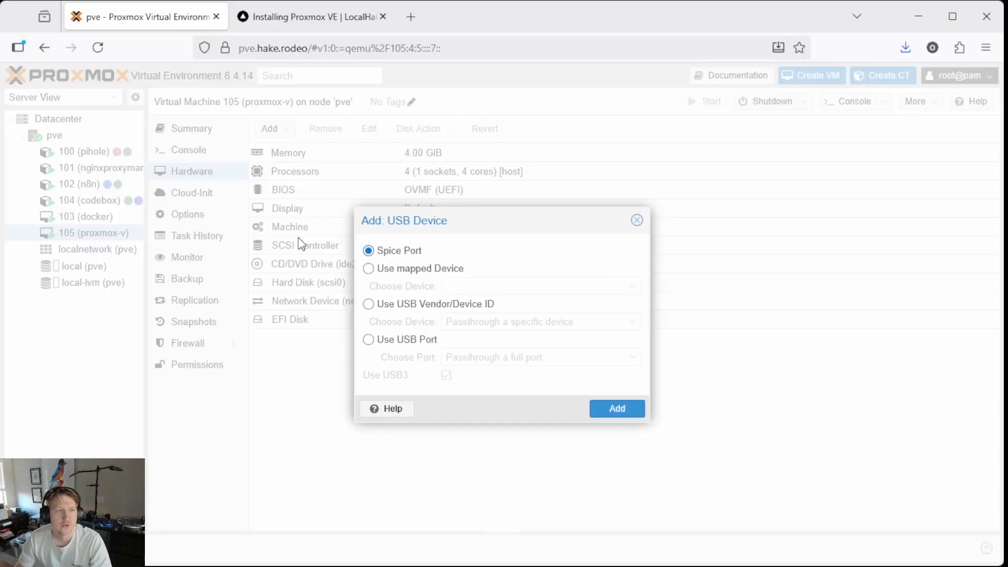
click(369, 340)
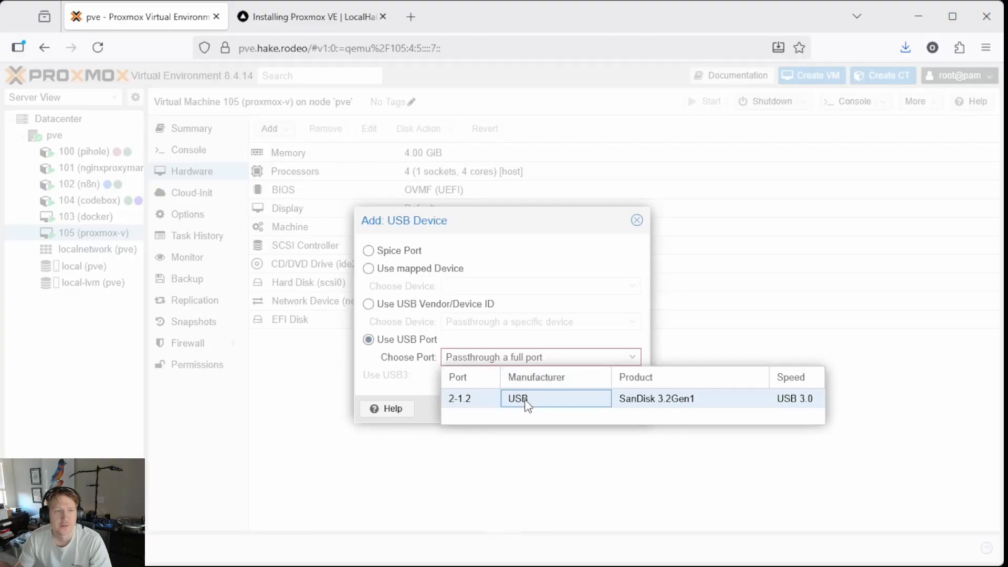
click(528, 400)
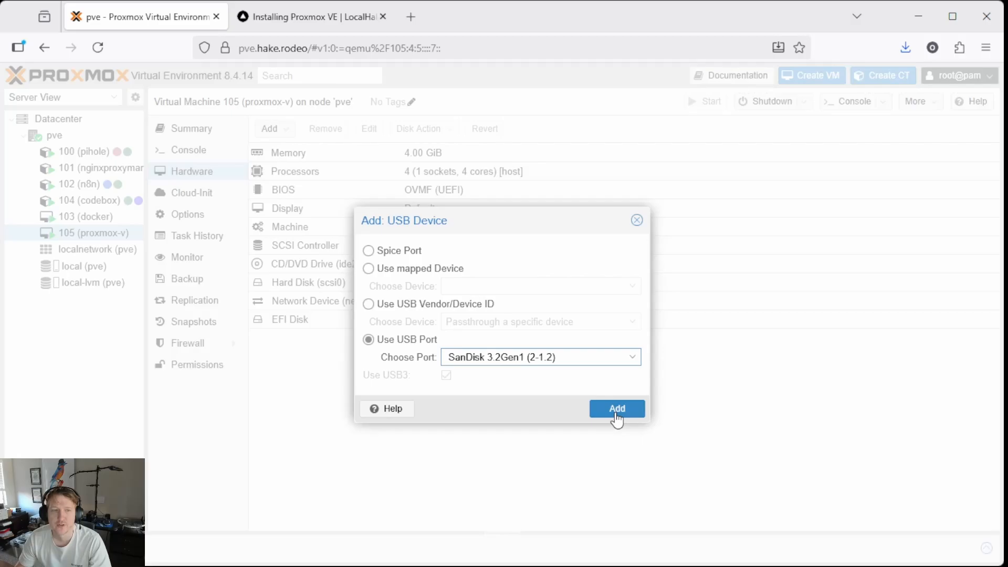
click(616, 408)
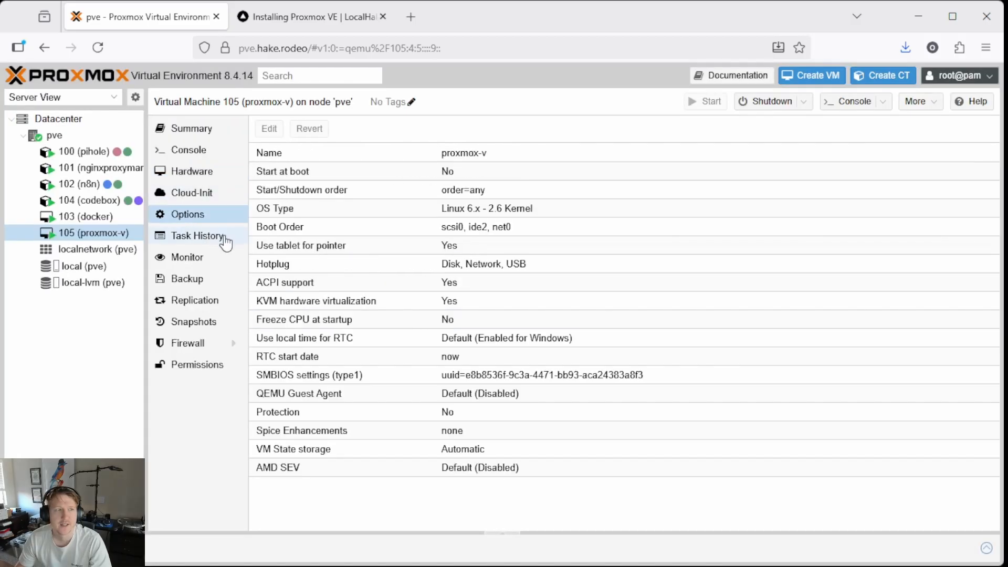
mouse_move(463, 227)
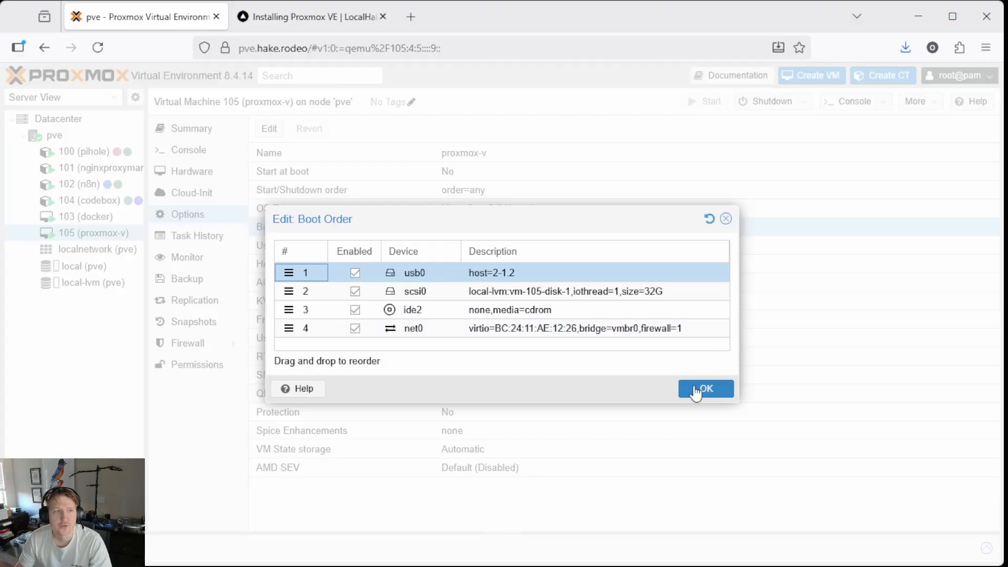
Step: Save the USB-first boot order for VM 105 and stop the running VM
click(705, 389)
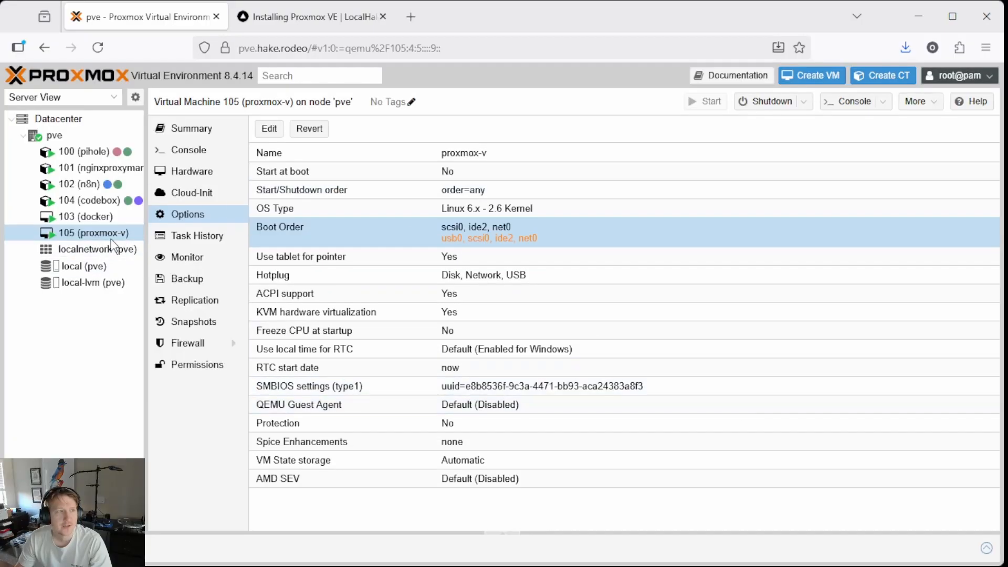
click(802, 102)
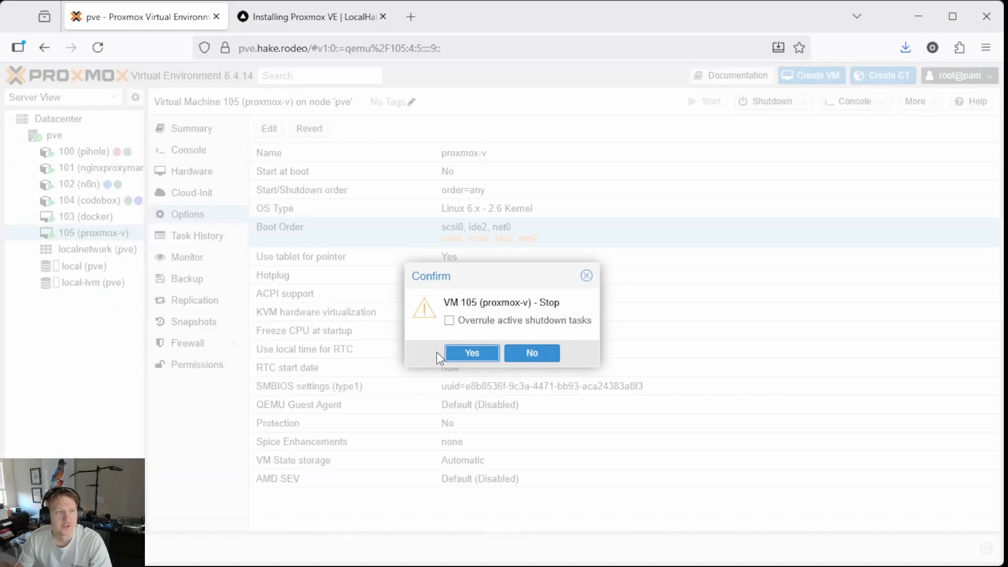
click(471, 353)
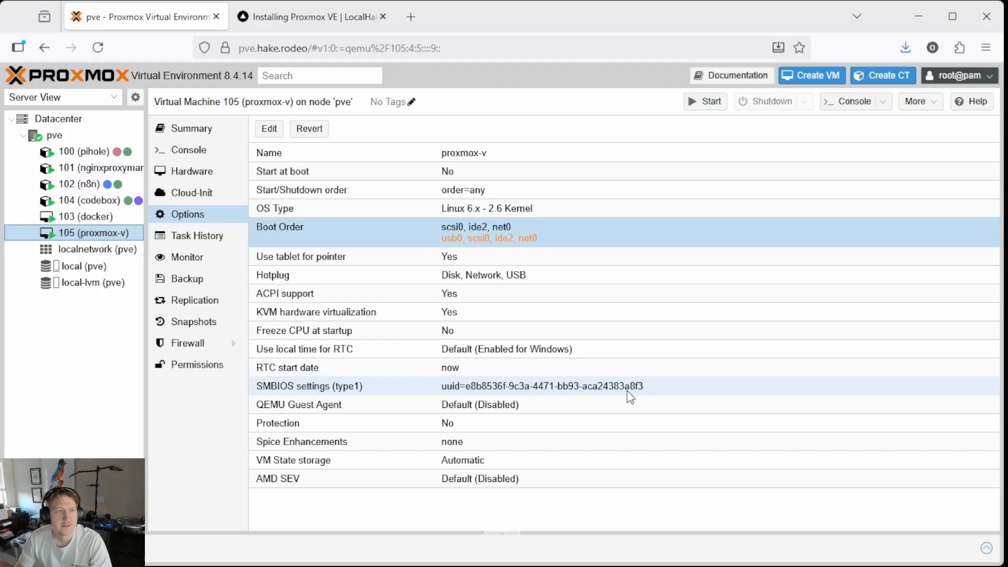
mouse_move(686, 423)
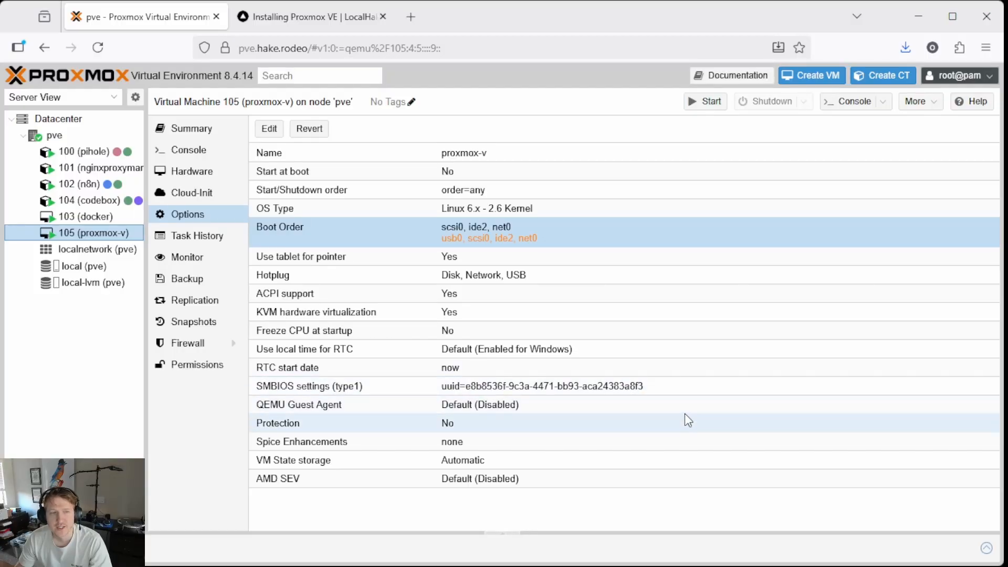
mouse_move(570, 244)
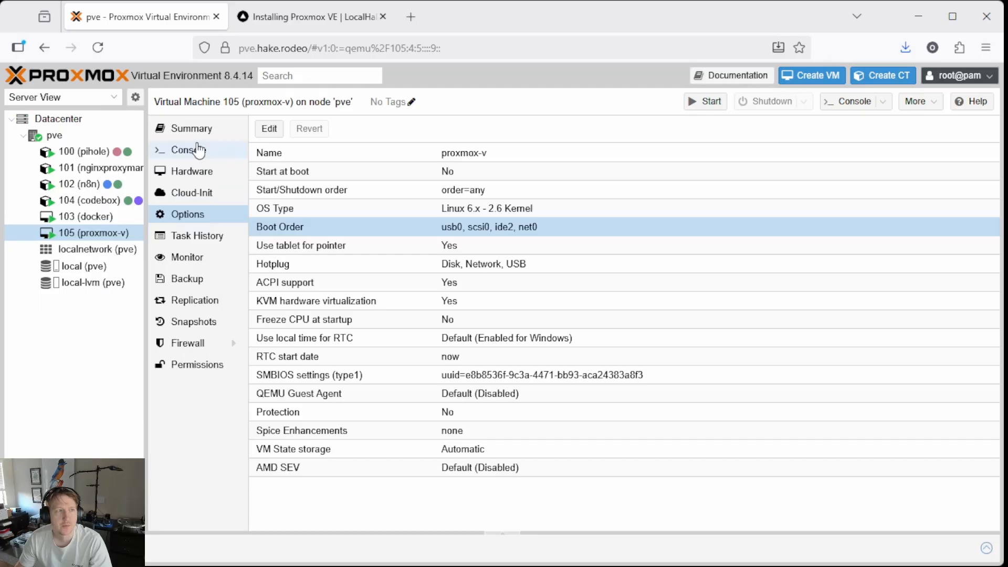
Step: Watch the Proxmox VE 9.0 installer boot in VM 105's console, then go to the LocalHake guide
click(188, 150)
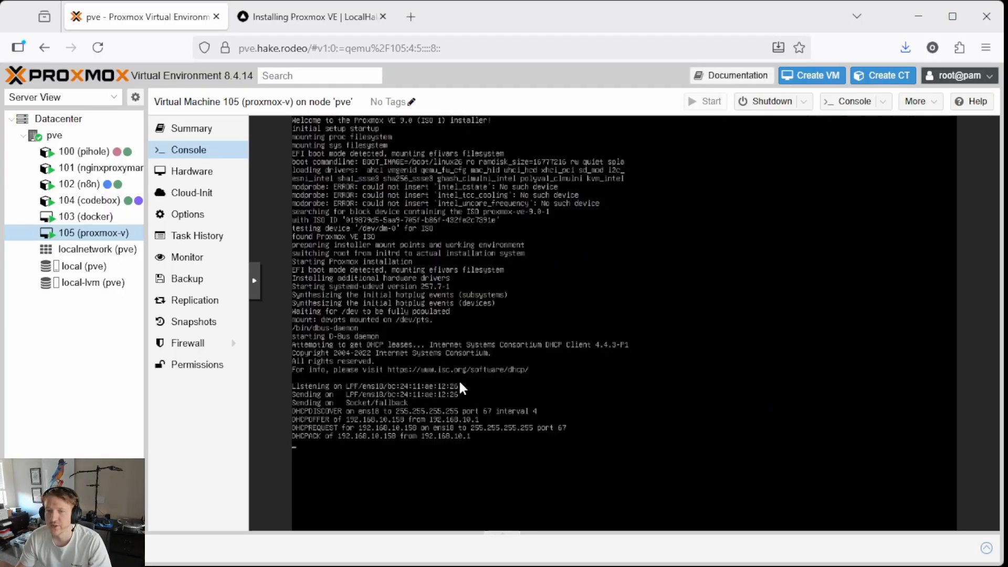
mouse_move(505, 367)
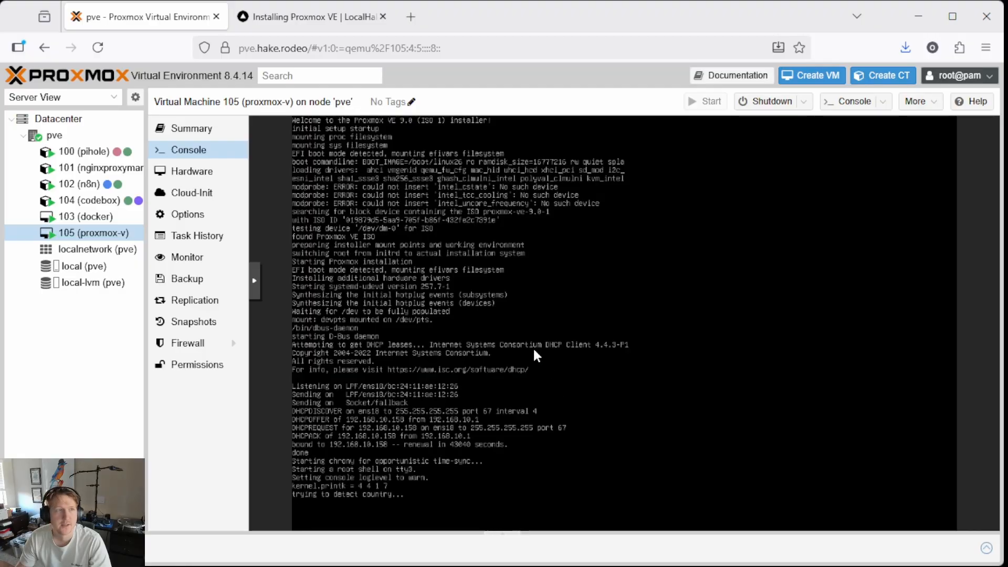
click(311, 16)
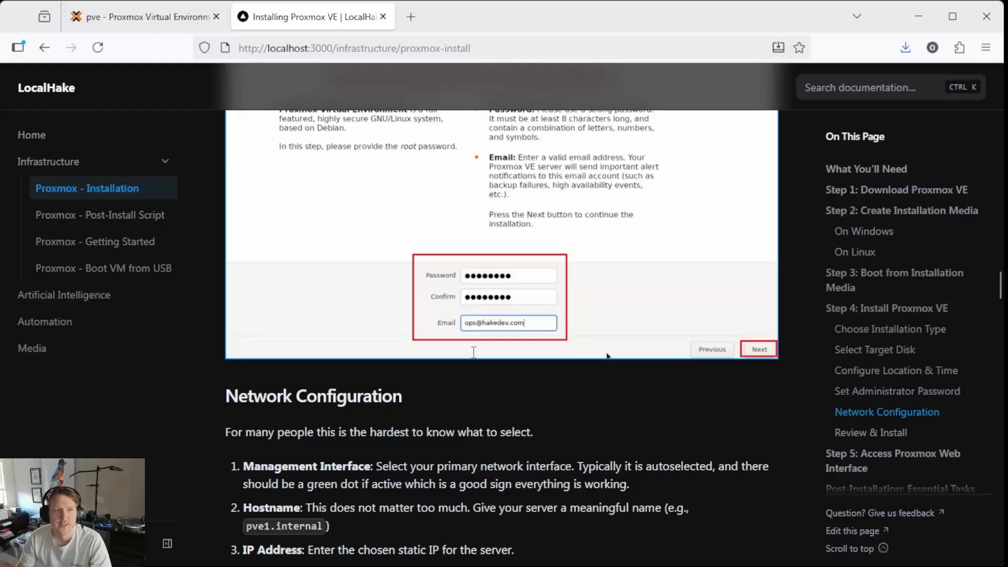
Step: Scroll to the guide's Network Configuration section and return to the installer console
scroll(down, 3)
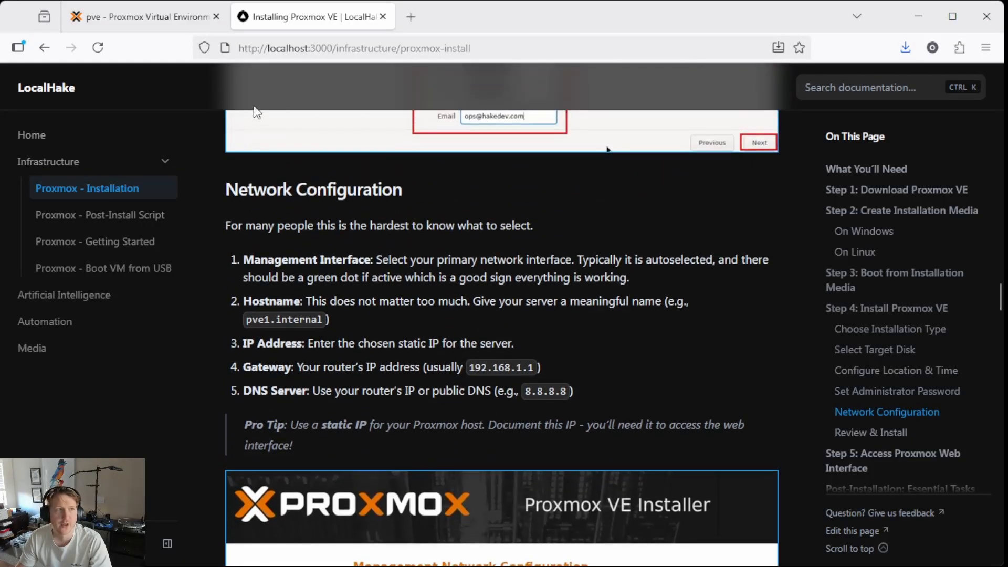
click(142, 15)
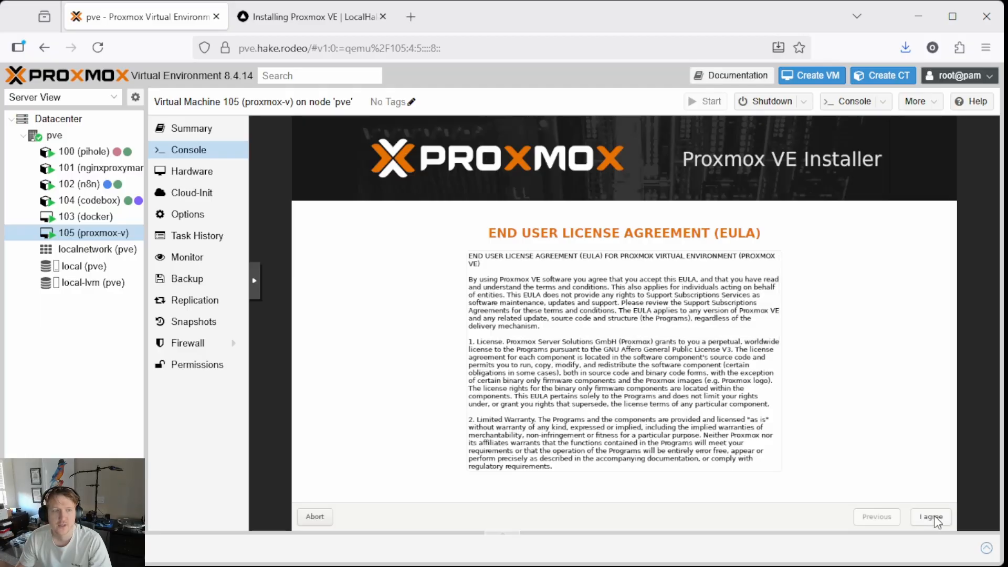
Step: Accept the EULA and keep /dev/sda, the 32 GB QEMU disk, with default ext4 options as target
click(930, 517)
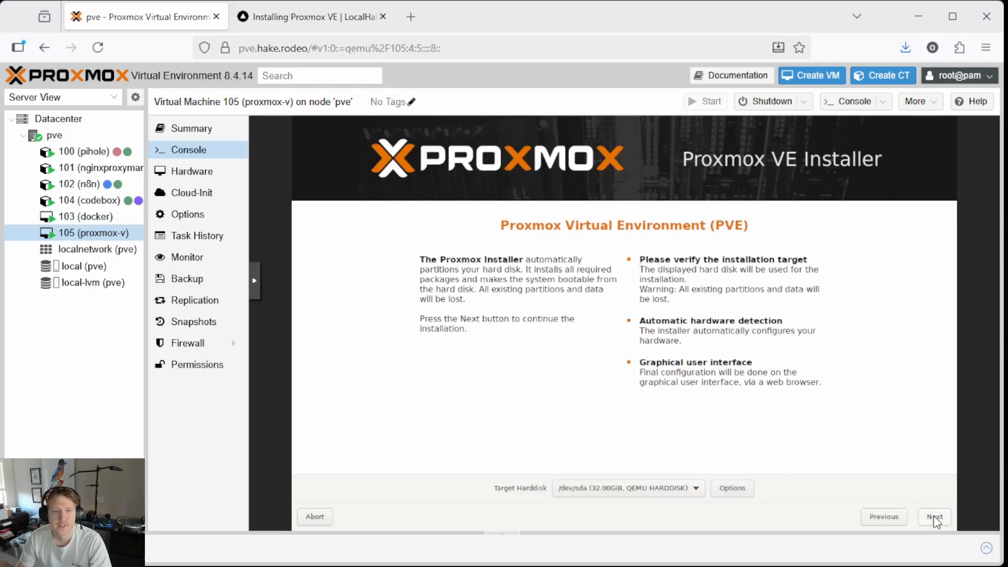
mouse_move(666, 494)
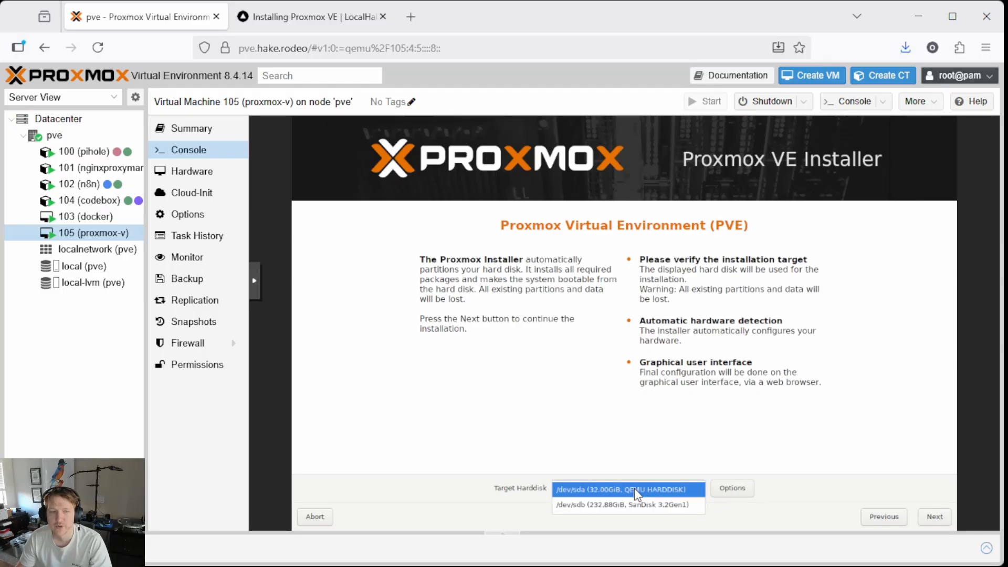
mouse_move(596, 500)
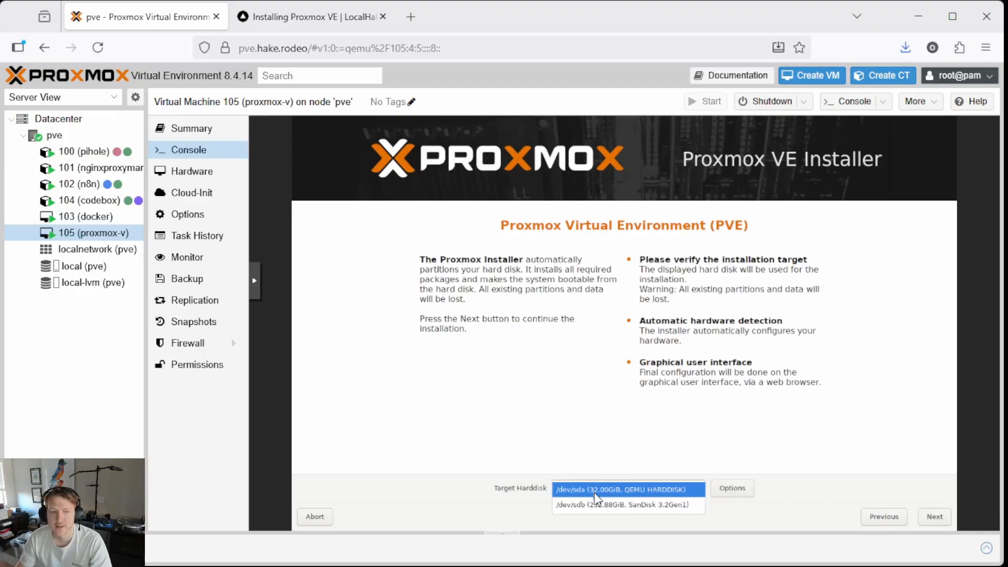
click(627, 490)
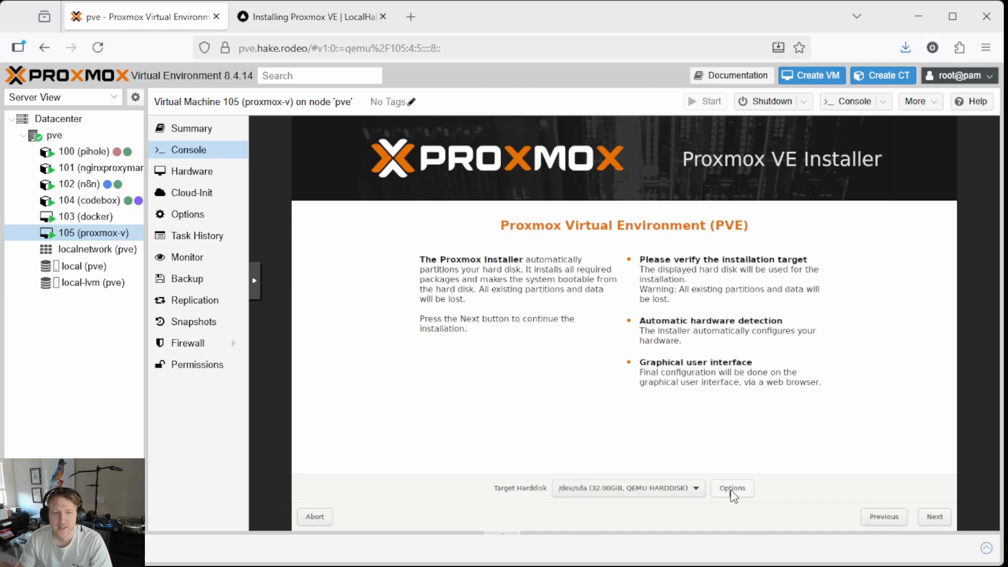
click(730, 488)
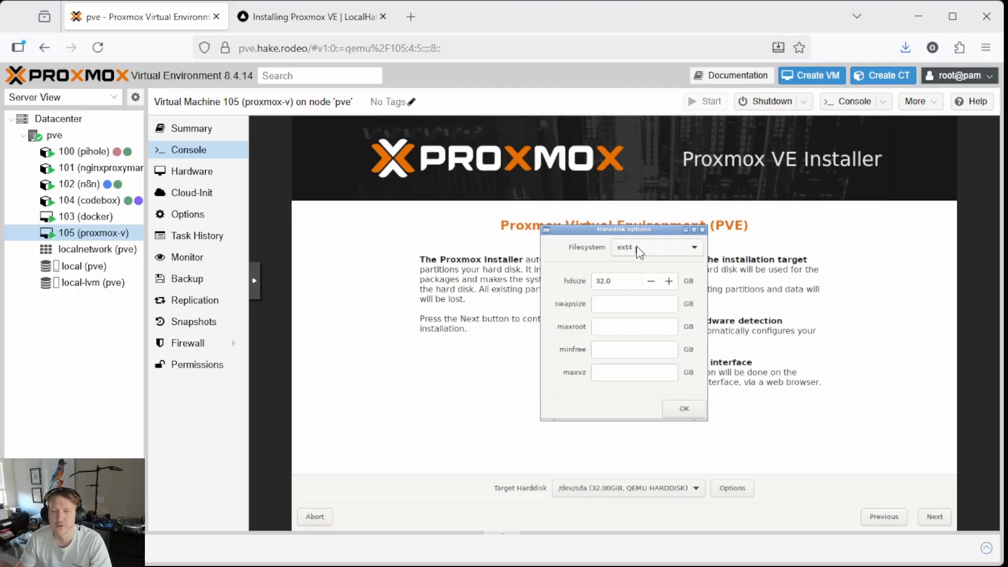
mouse_move(572, 252)
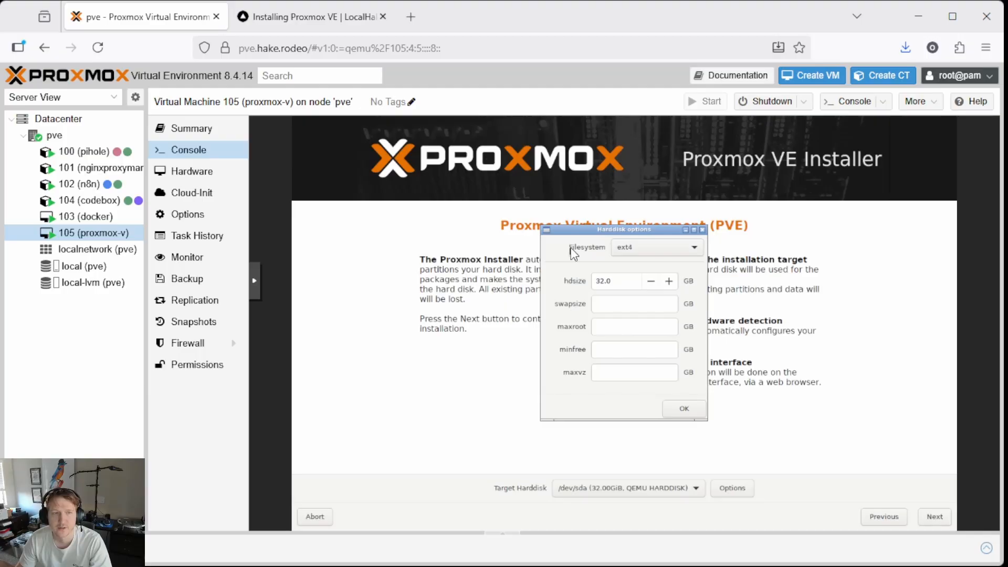
click(684, 408)
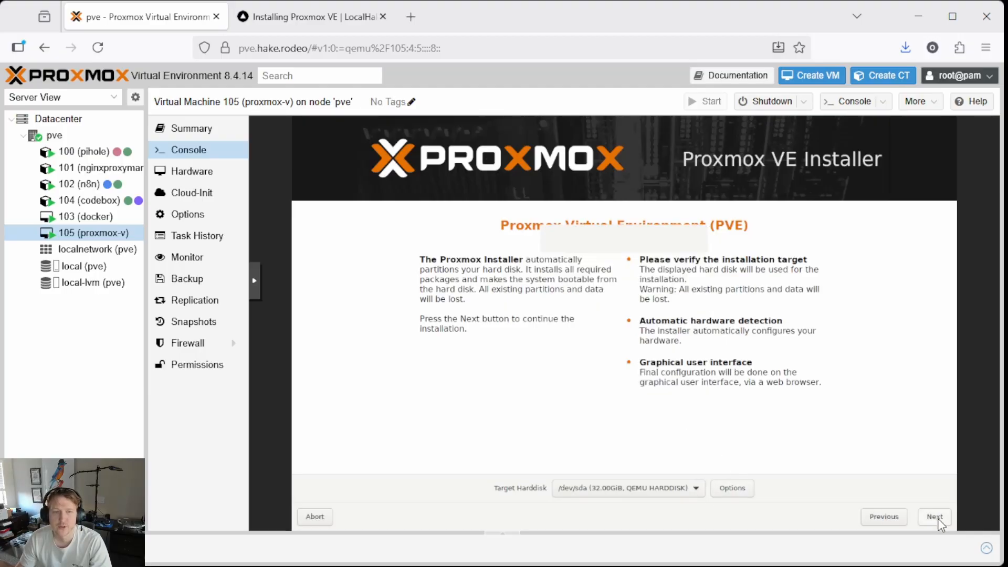
click(934, 517)
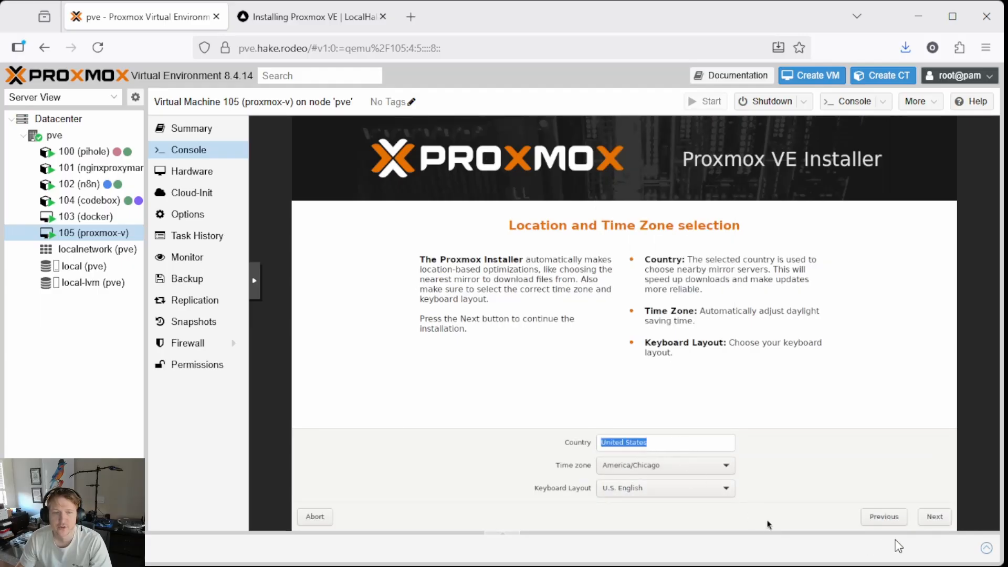
Step: Keep the United States location defaults and submit the root password and alert email
click(933, 517)
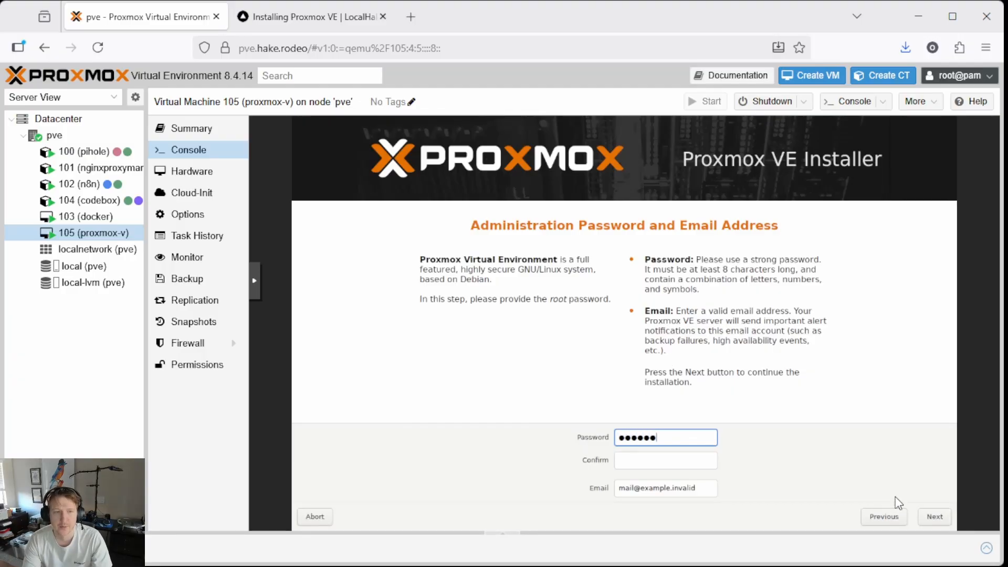
text(•••••)
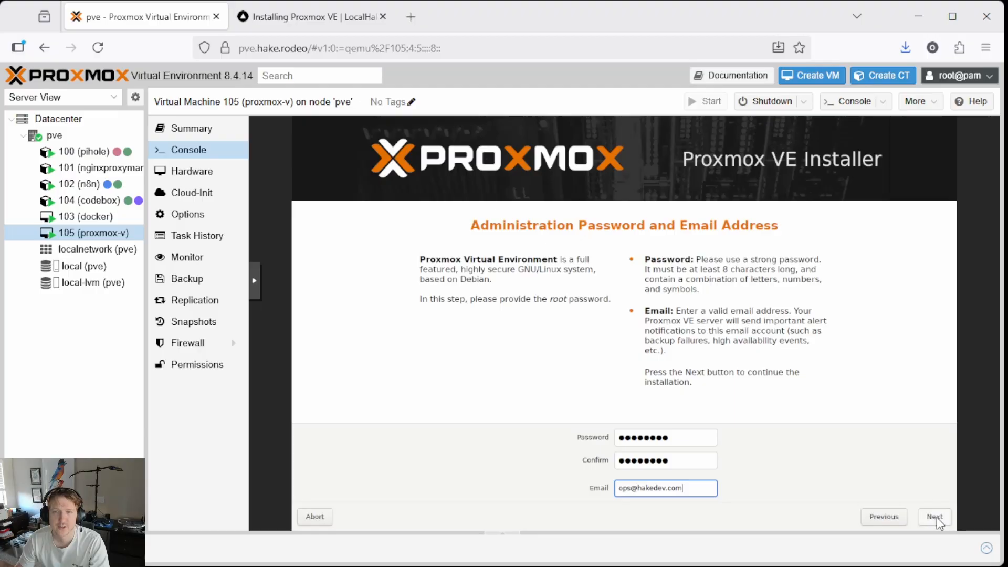
click(934, 516)
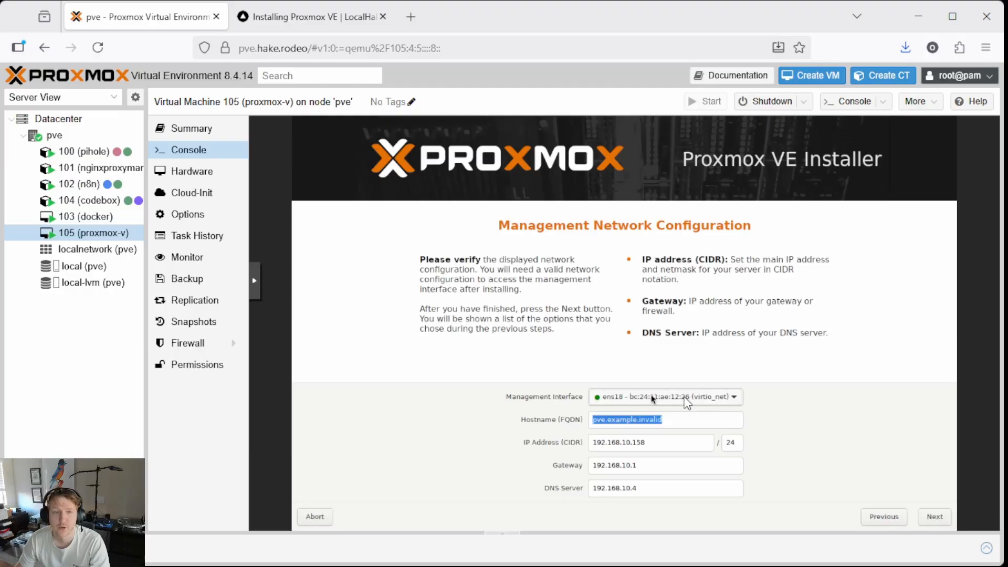
mouse_move(682, 403)
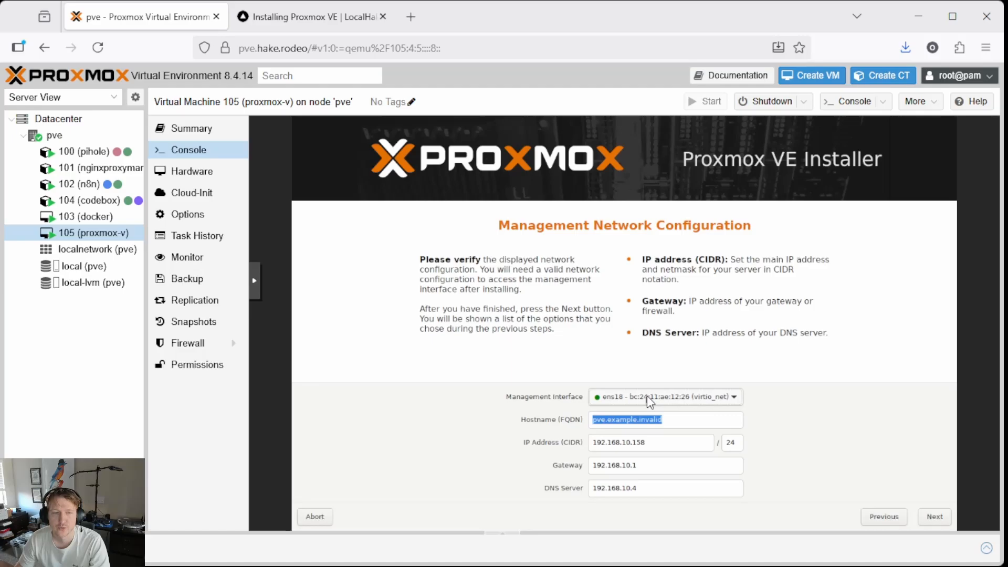
Step: Set hostname pve1.internal and DNS server 192.168.10.1, then continue to the Summary
click(666, 419)
text(pve1.internal)
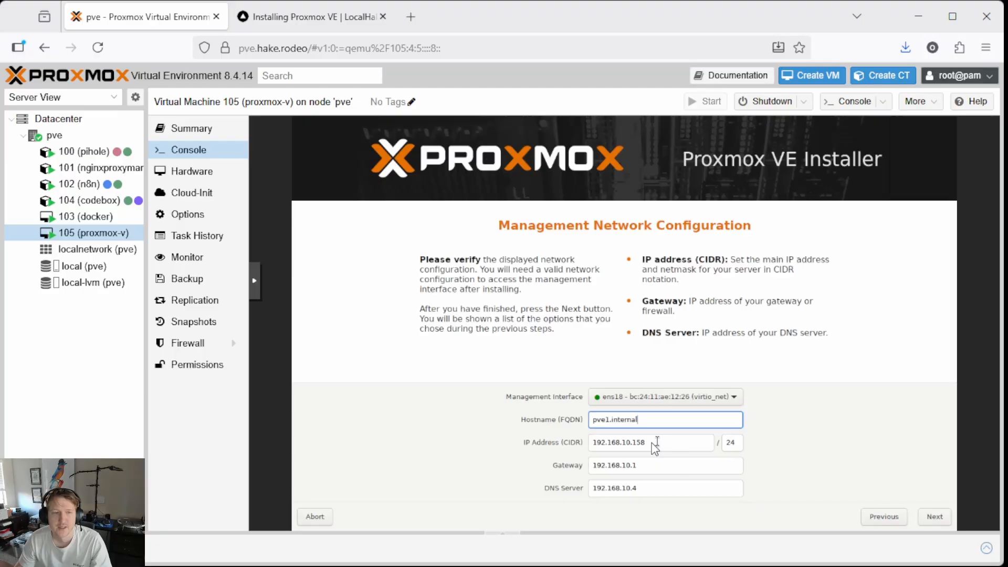
mouse_move(580, 450)
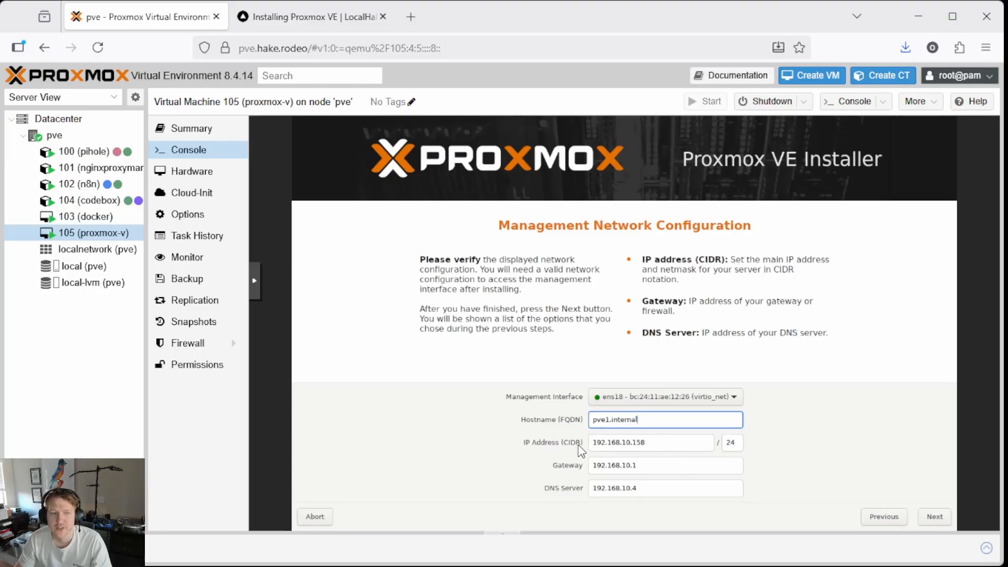
click(651, 443)
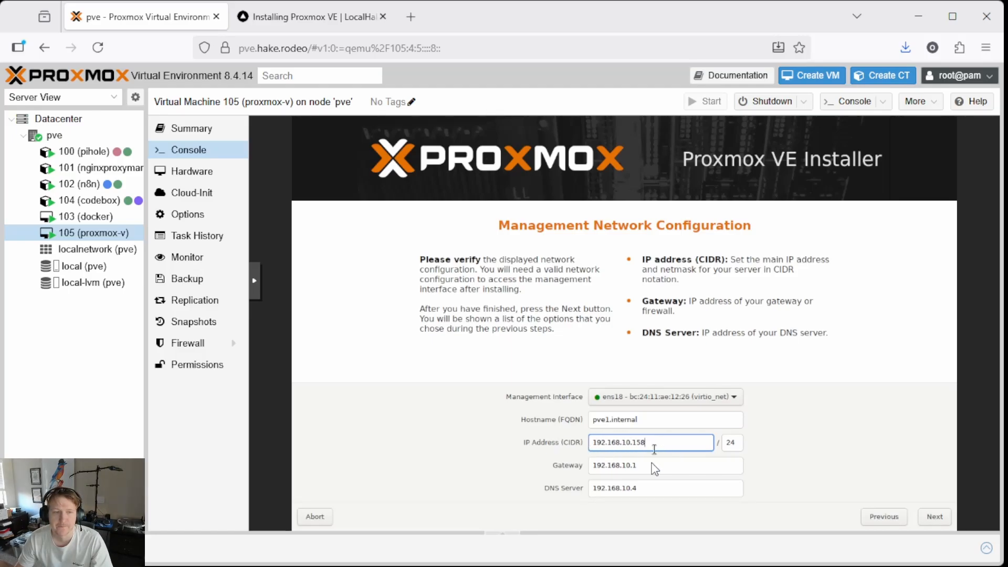
click(654, 465)
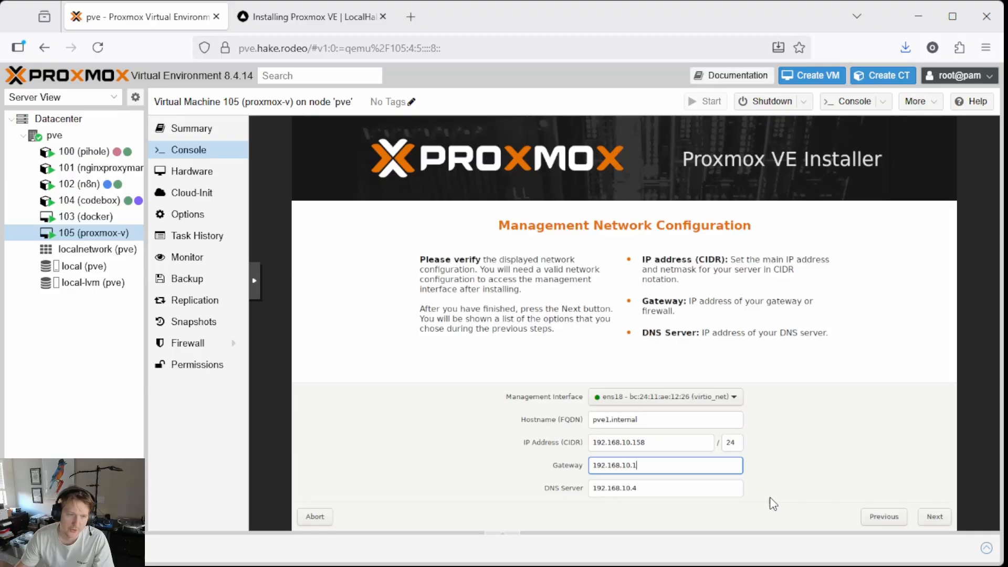
click(665, 487)
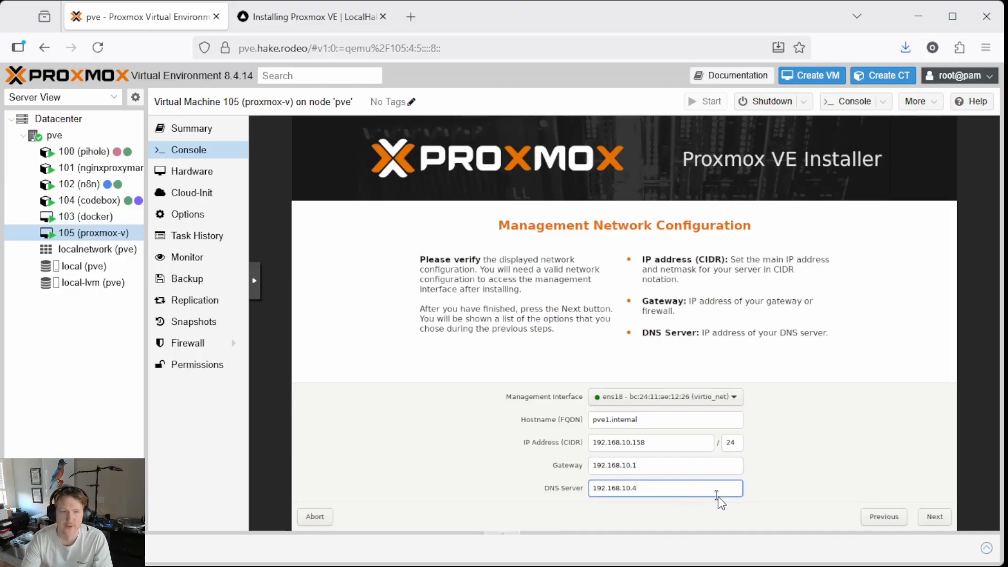
text(192.168.10.1)
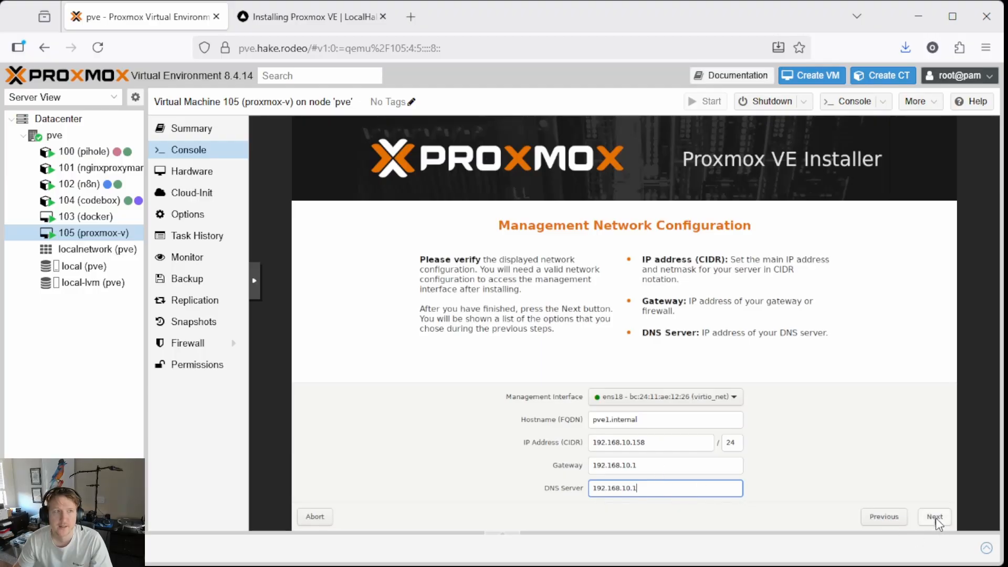
click(934, 517)
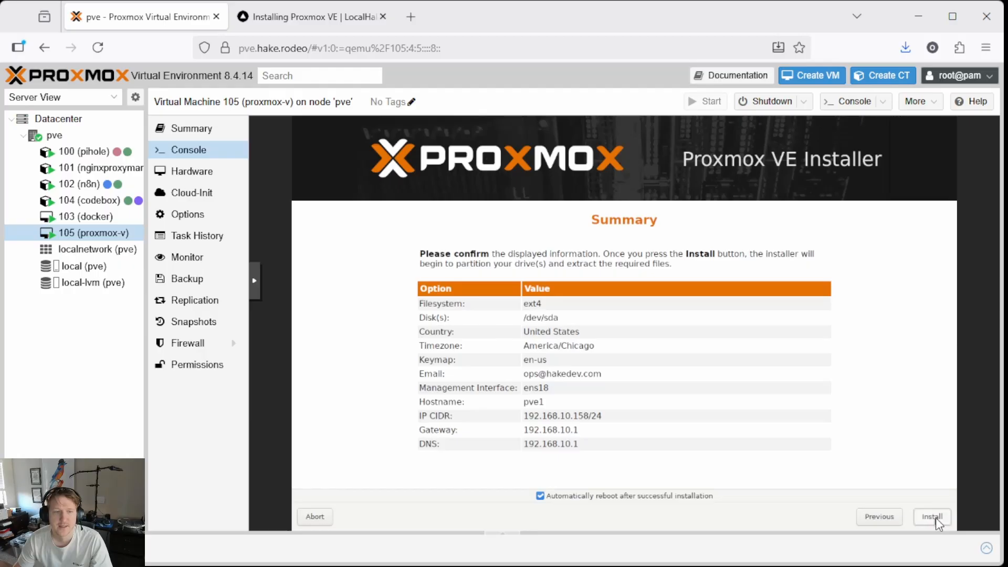
mouse_move(614, 505)
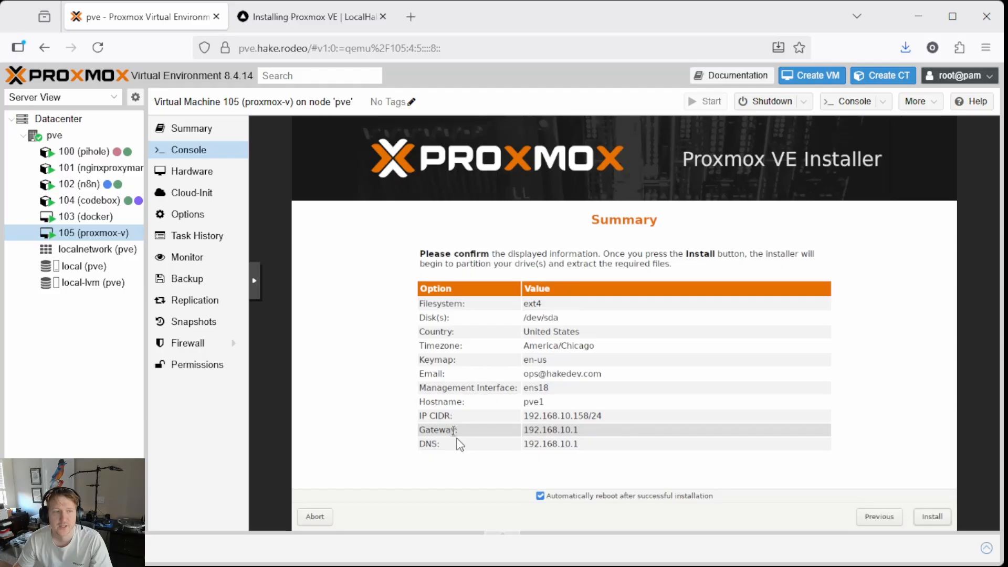
Step: Install Proxmox VE with the summarized settings until it reports Installation successful
click(931, 516)
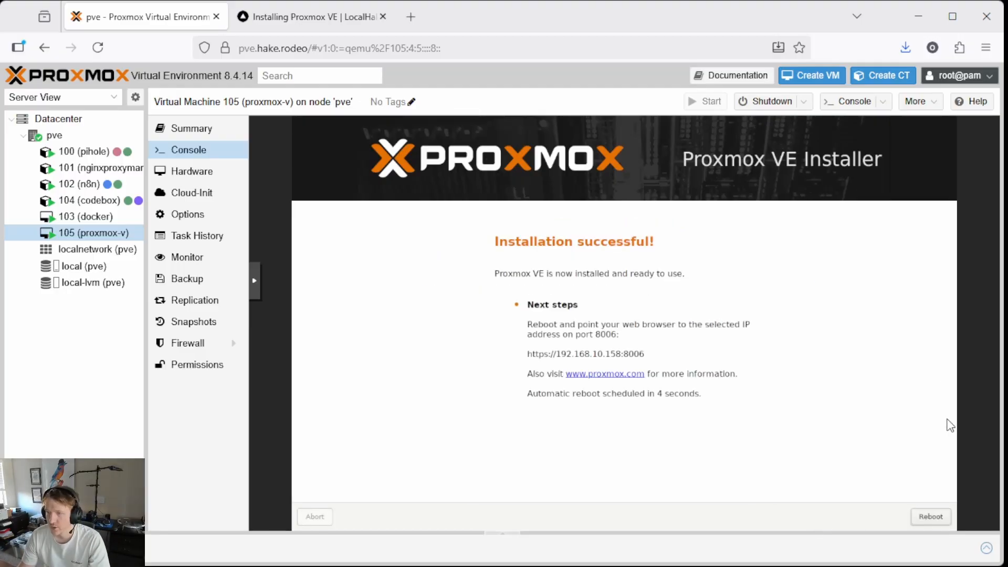
mouse_move(927, 462)
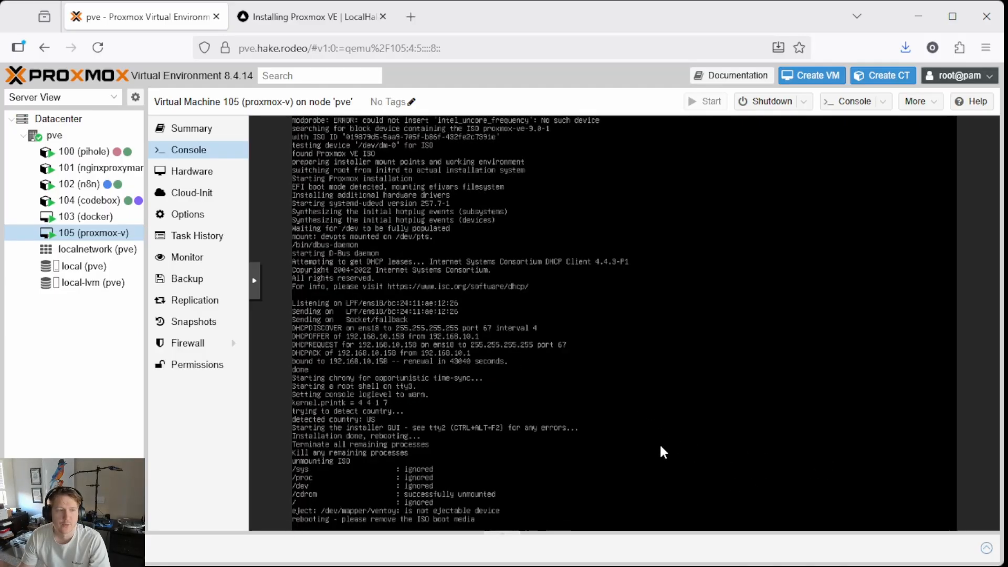
mouse_move(669, 429)
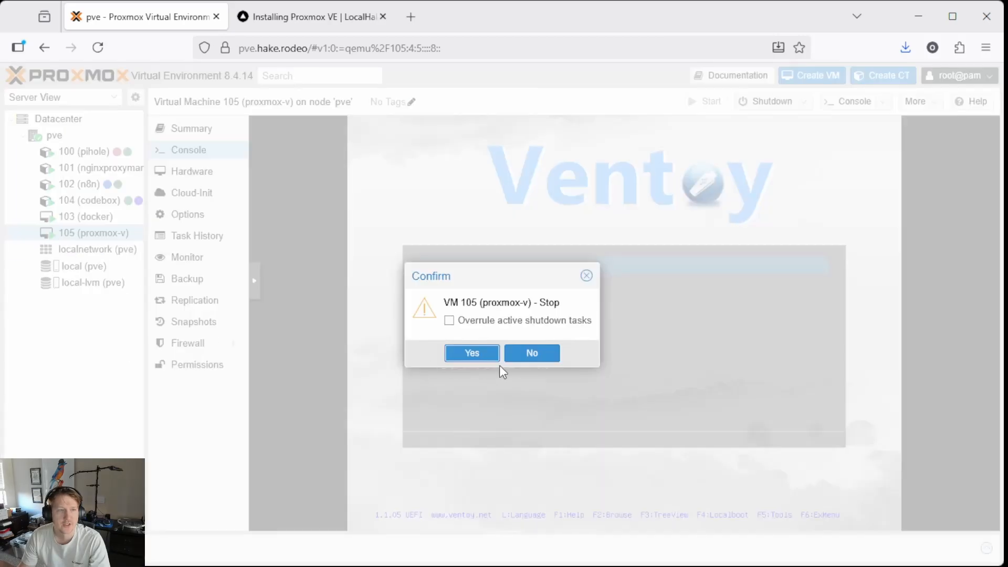
Step: Confirm stopping VM 105 and start it again so it reaches the installed system's GRUB menu
click(471, 353)
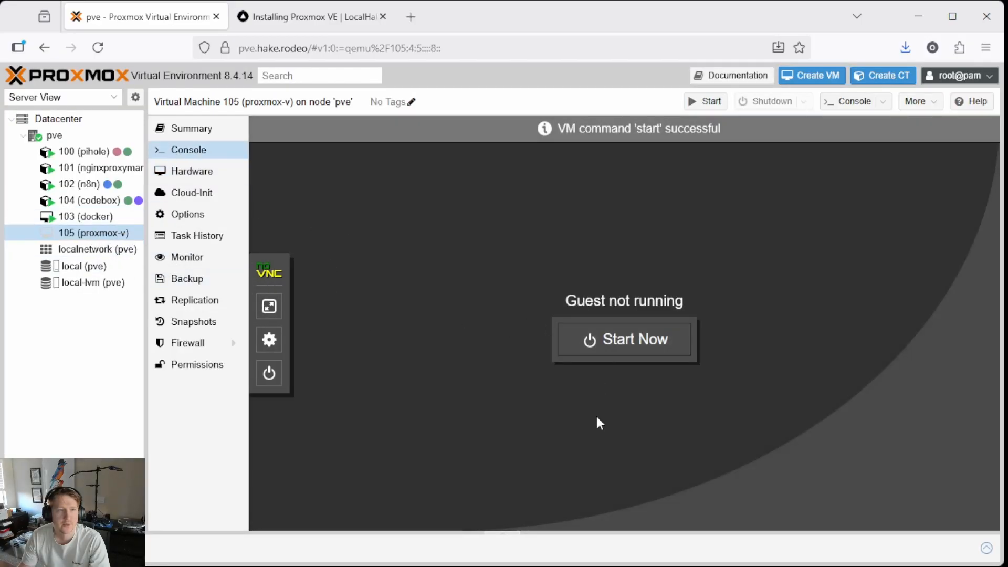
click(623, 340)
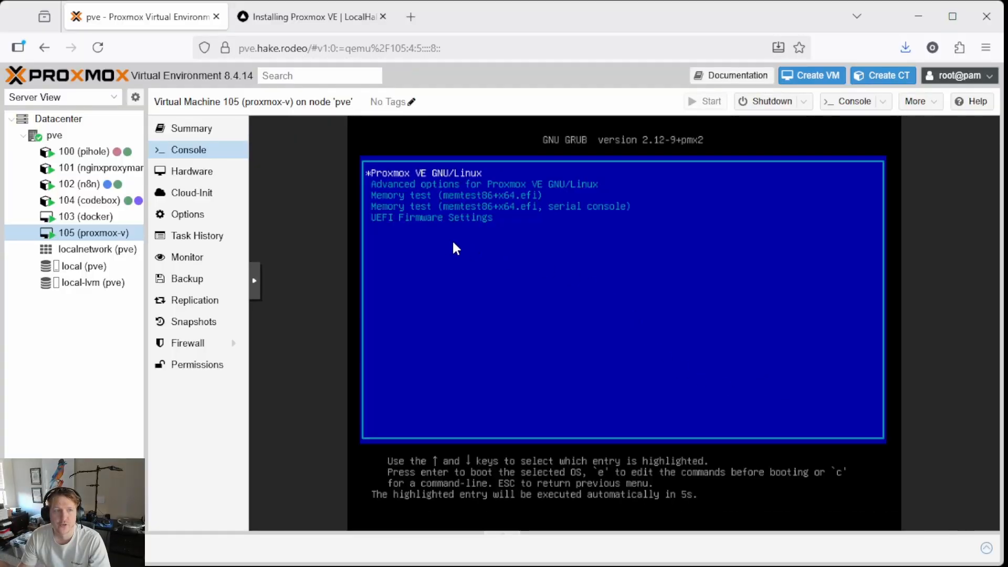
mouse_move(530, 419)
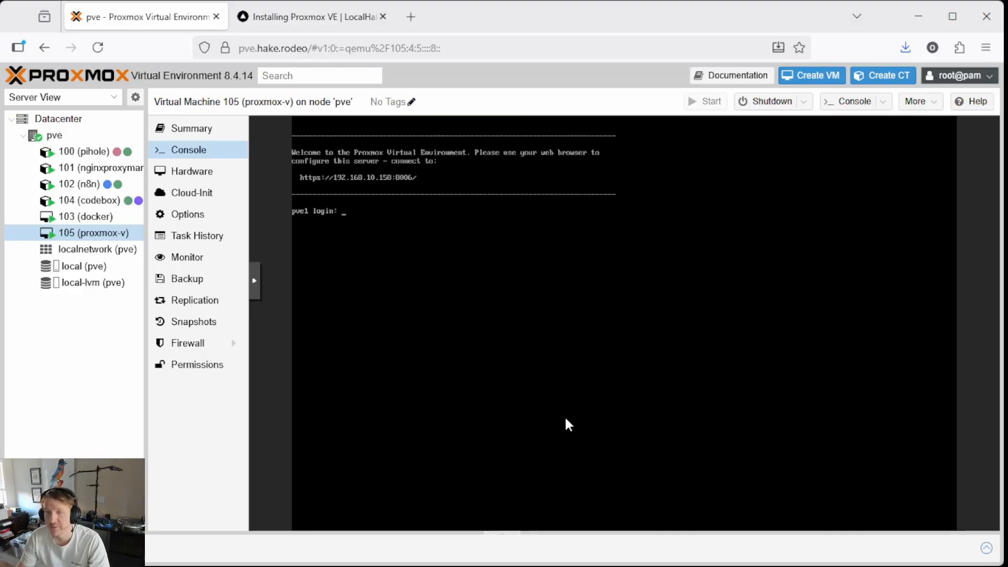
mouse_move(416, 366)
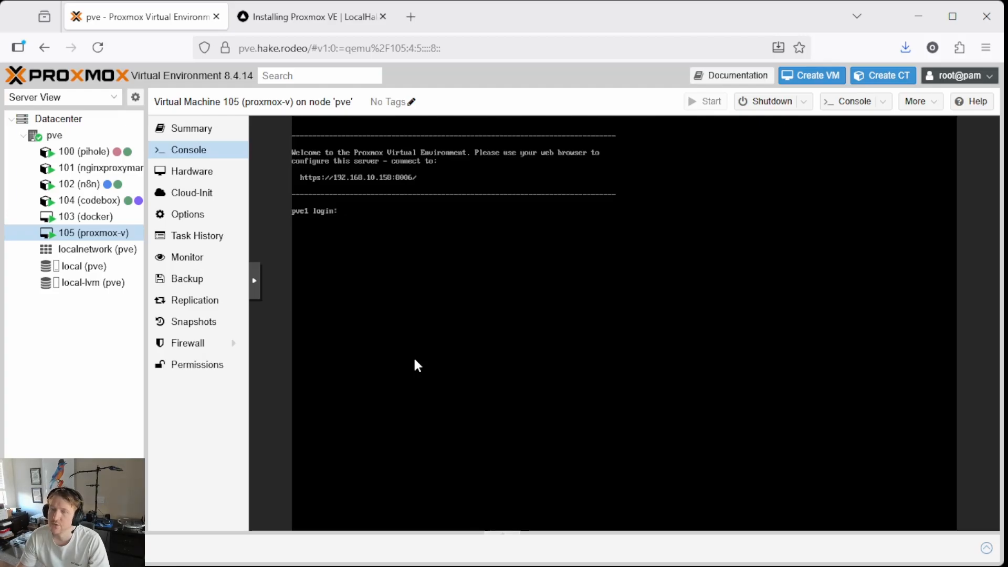
mouse_move(316, 195)
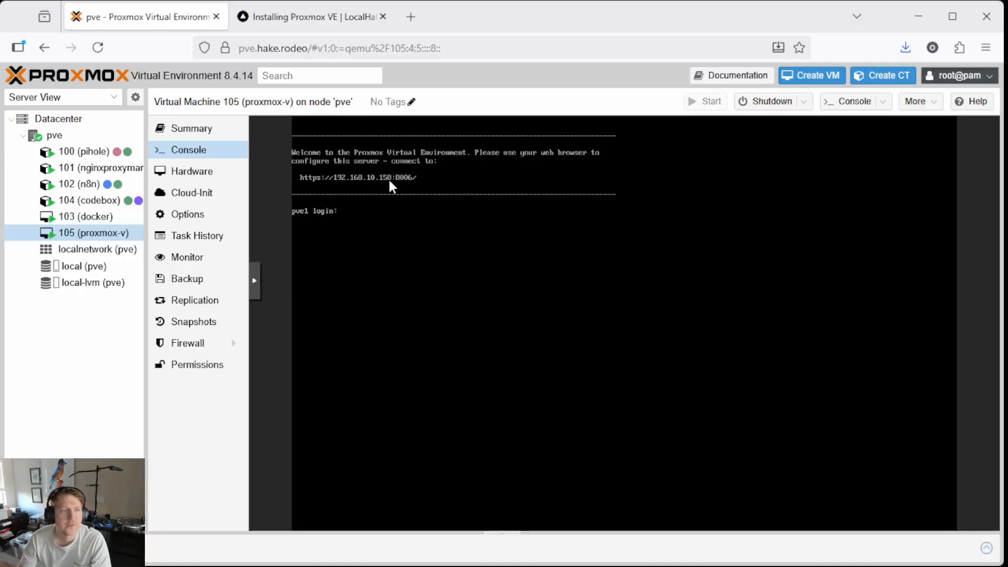
Step: Browse to 192.168.10.158:8006 in a new tab and accept the self-signed certificate warning
click(577, 17)
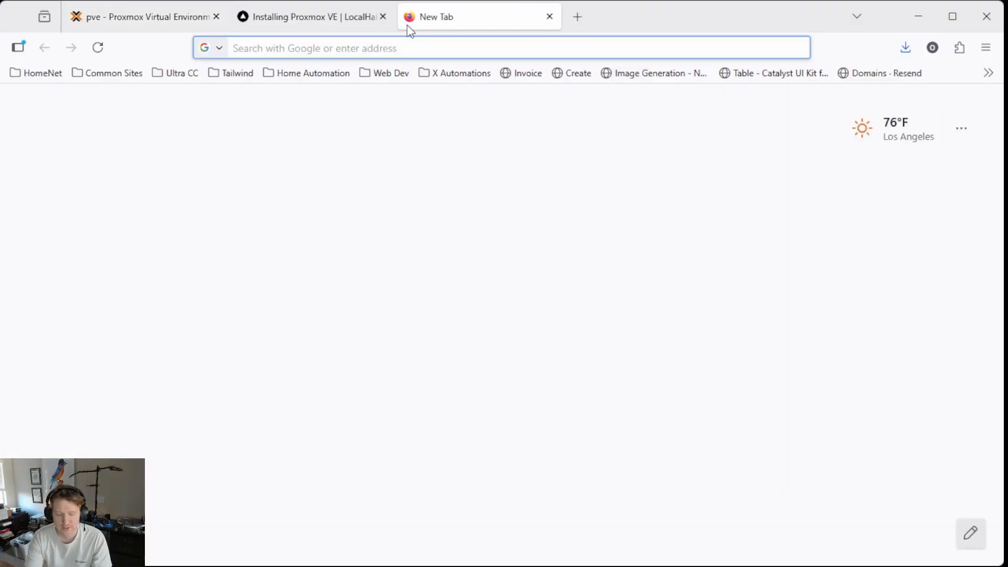
text(192.168.10.158:8006)
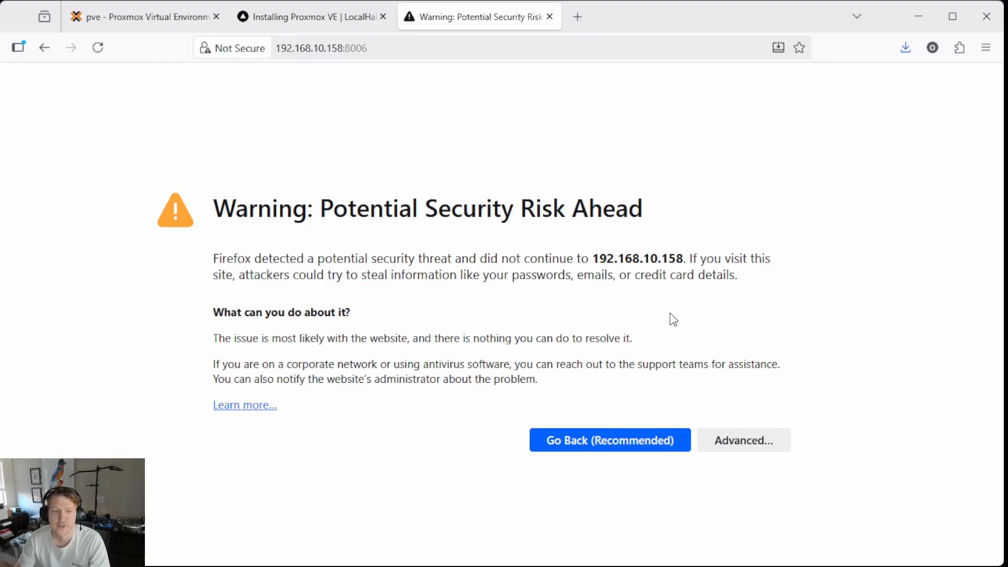
mouse_move(508, 246)
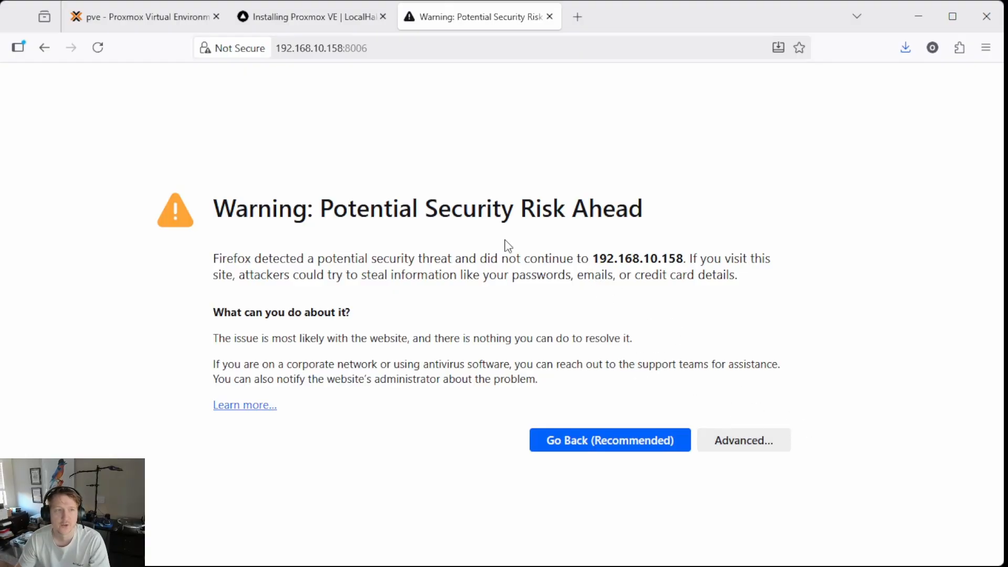
click(744, 440)
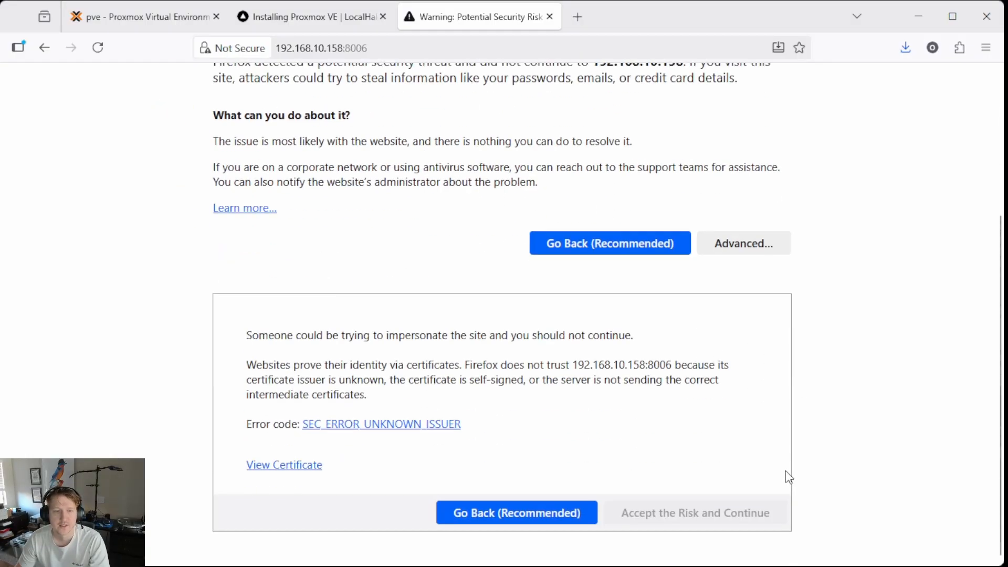
click(694, 513)
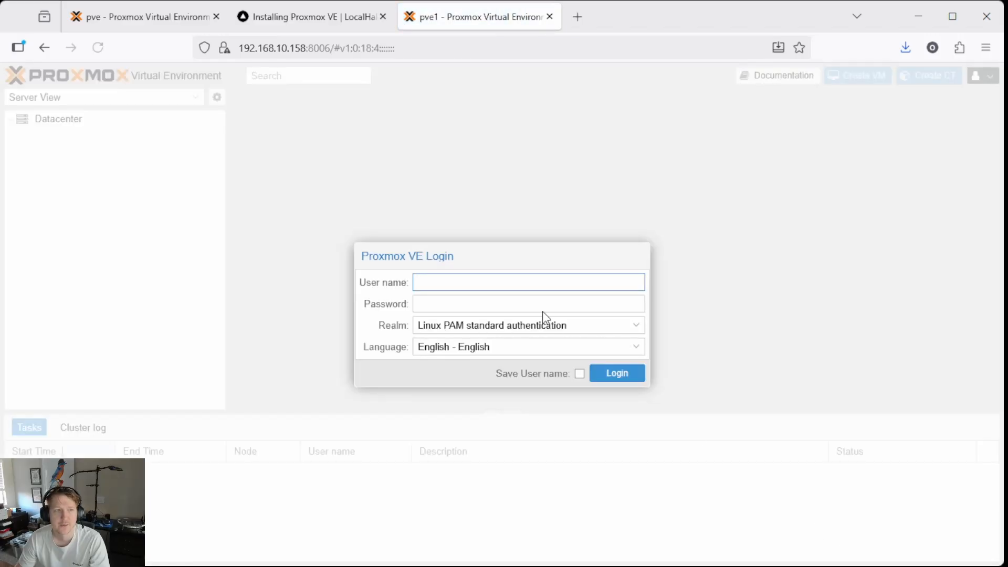
Step: Log in to pve1 as root, dismiss the no-subscription notice, and return to the LocalHake guide
text(root)
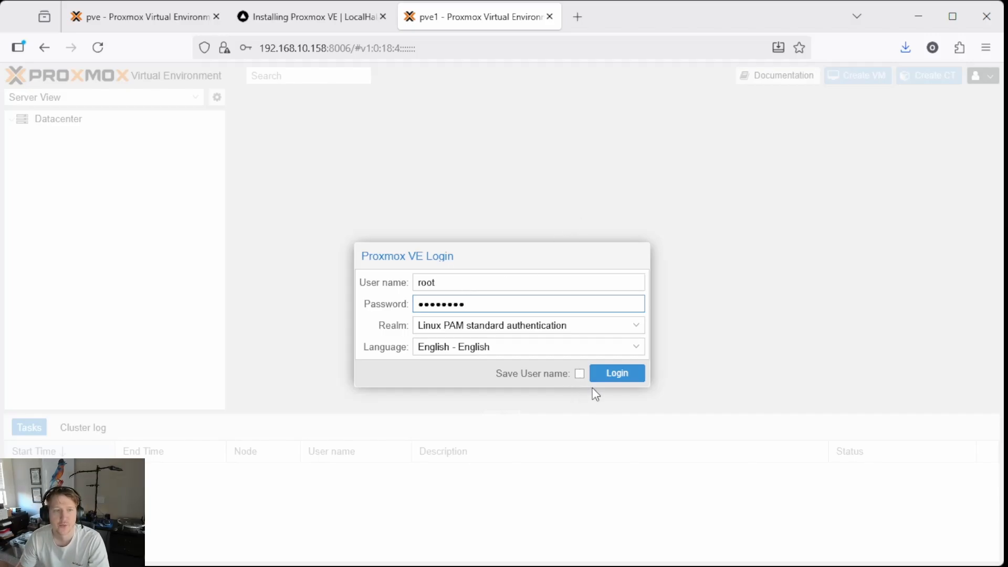
click(616, 373)
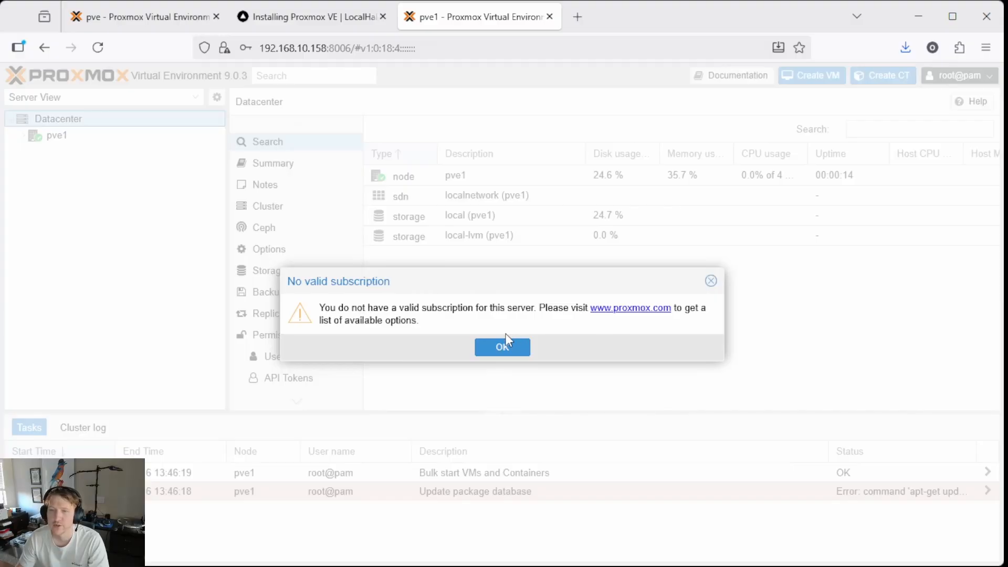
mouse_move(600, 349)
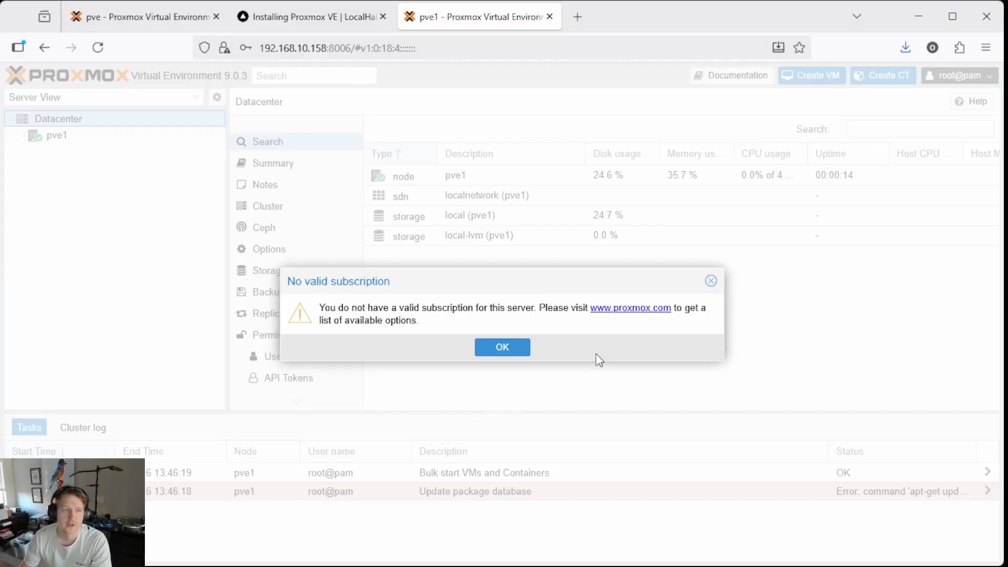
click(502, 347)
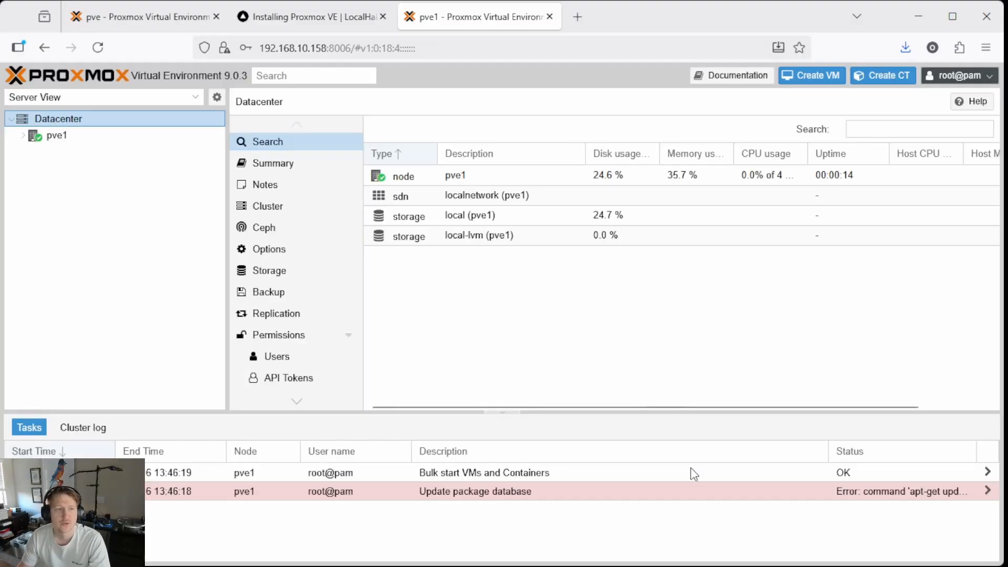
click(312, 16)
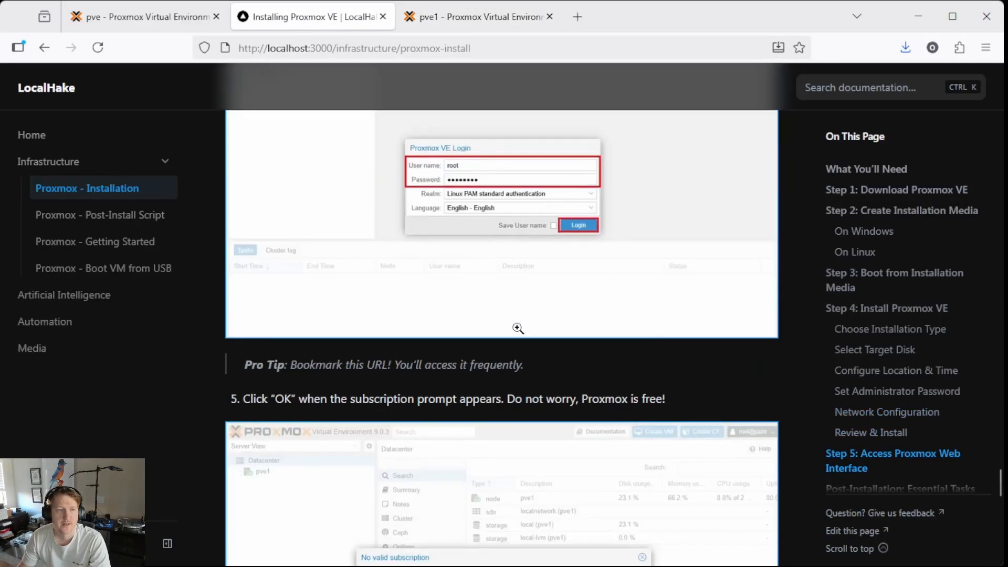
scroll(down, 3)
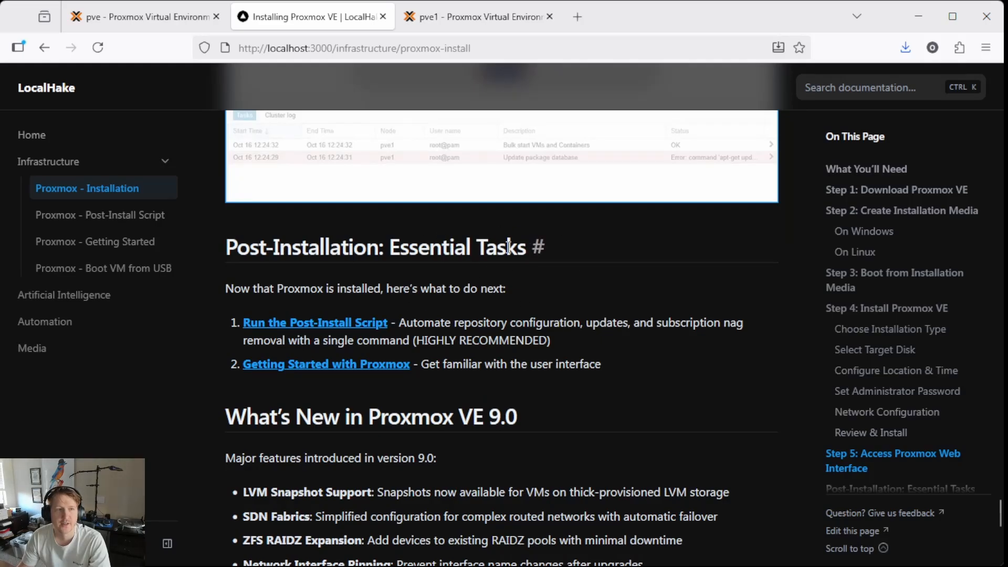
mouse_move(315, 322)
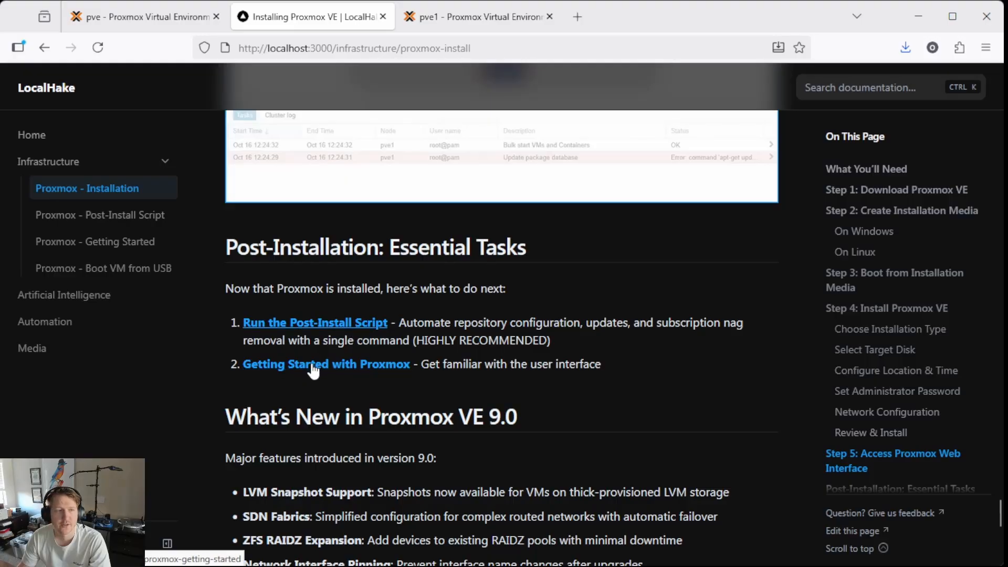
scroll(down, 3)
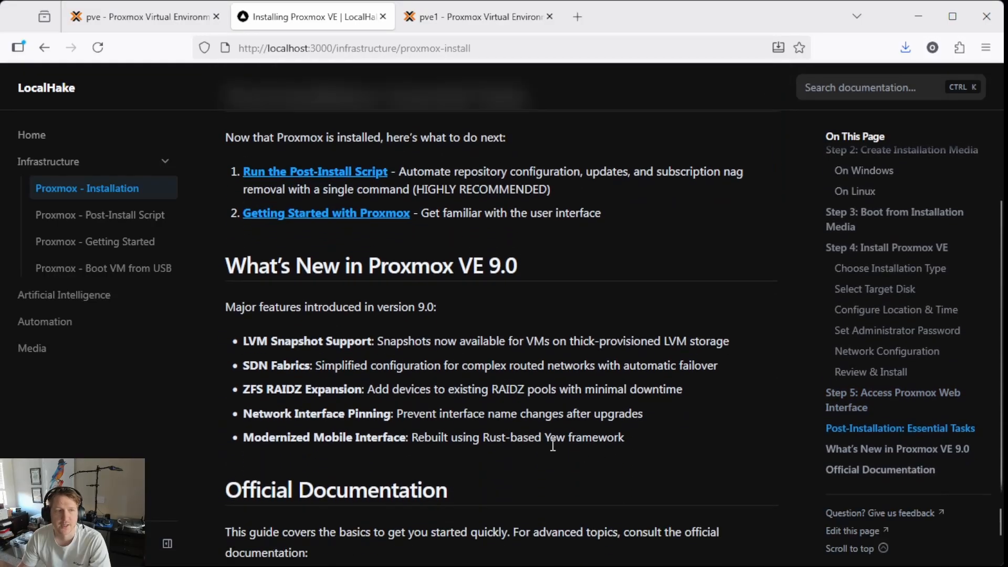
scroll(down, 3)
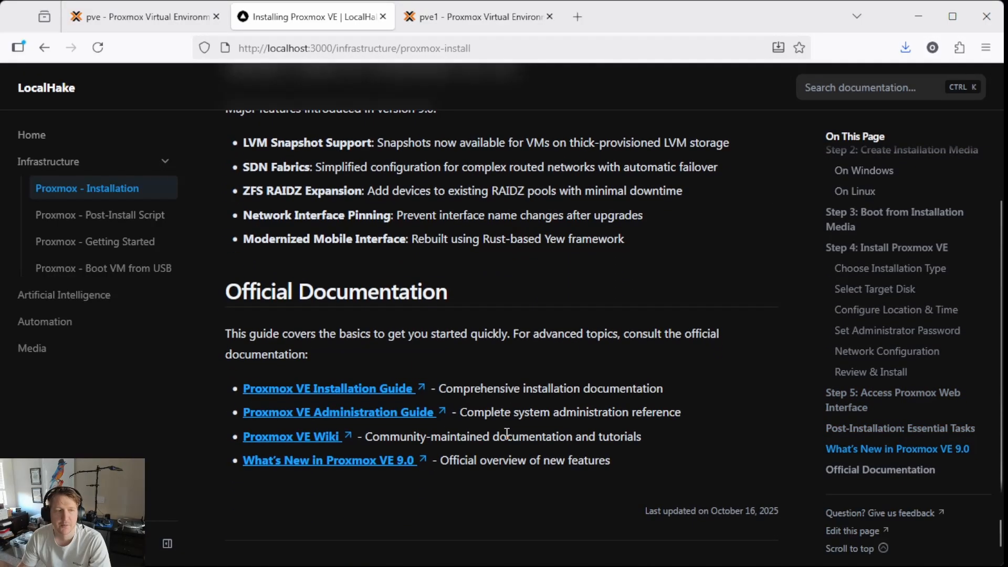
scroll(down, 3)
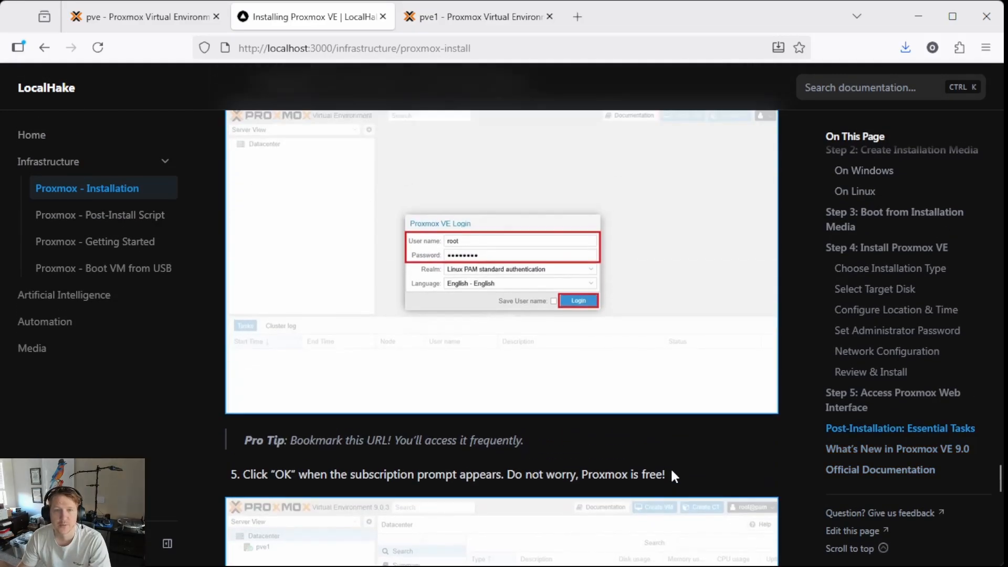
scroll(down, 3)
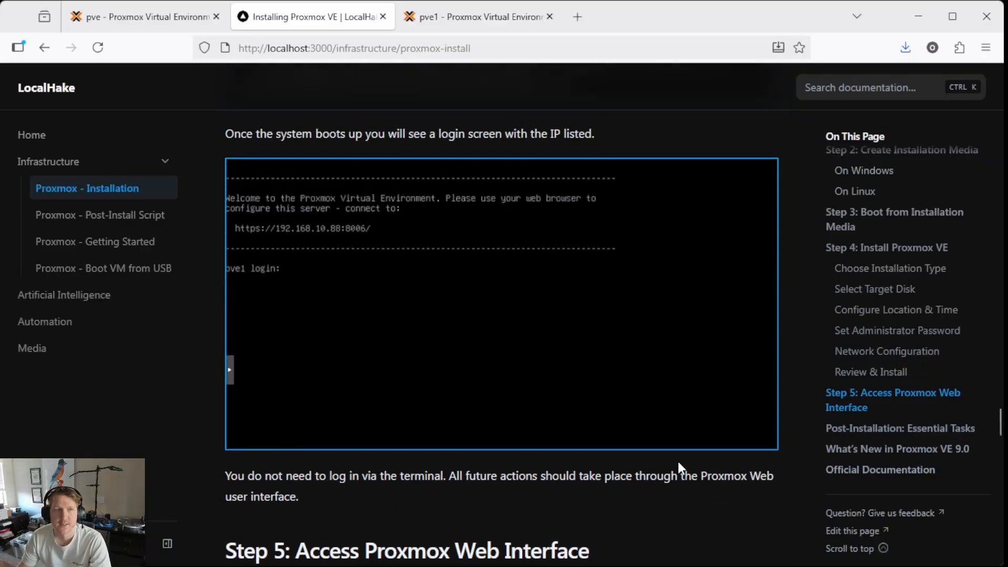